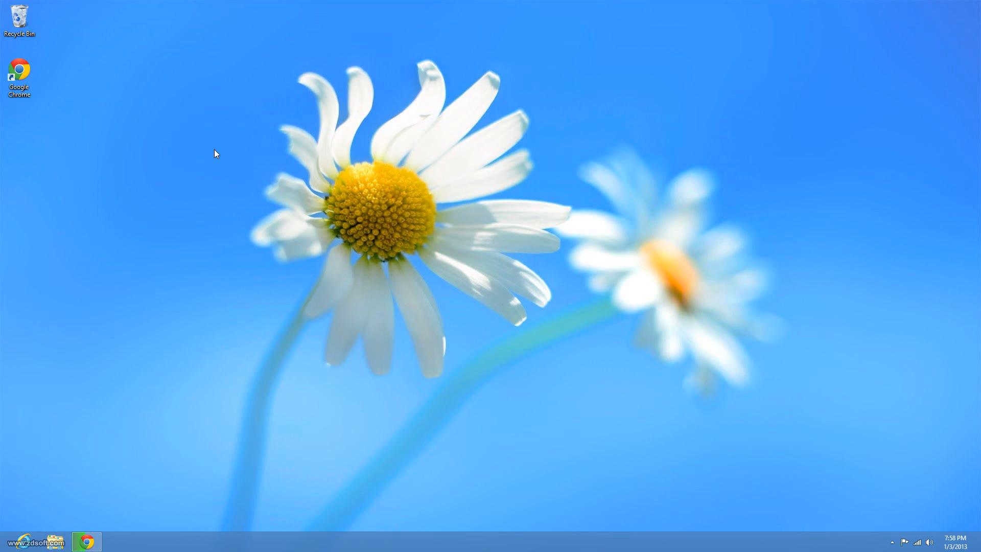
pyautogui.moveTo(473, 214)
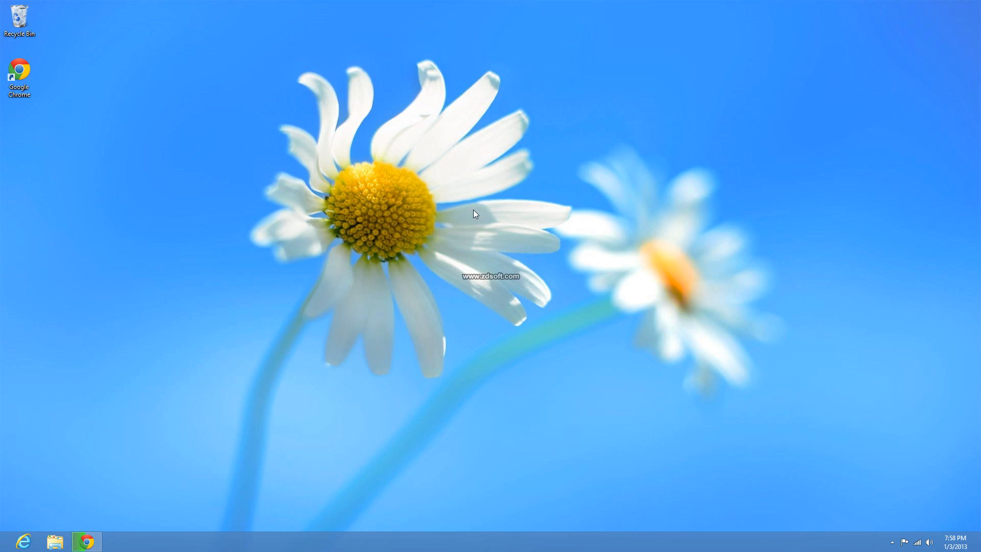
pyautogui.moveTo(442, 82)
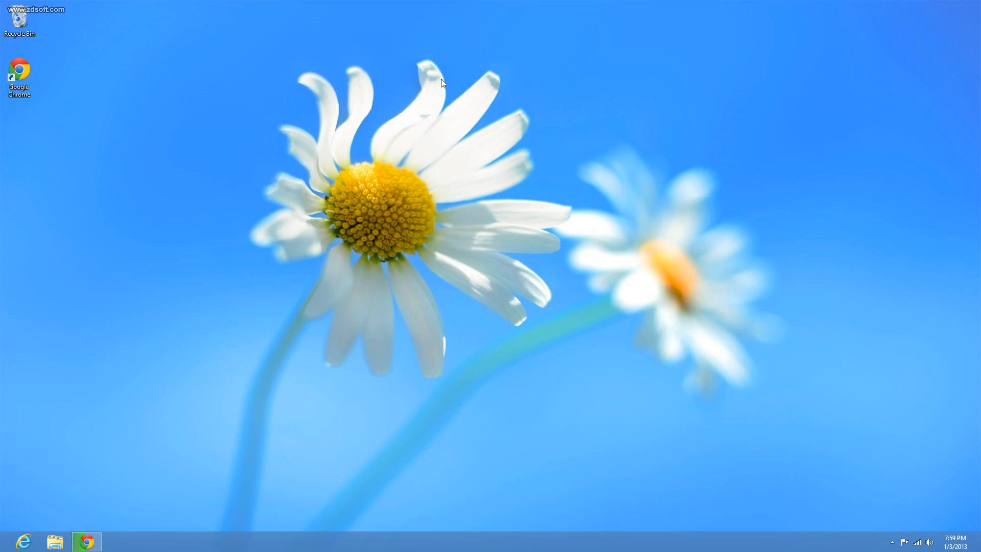
pyautogui.moveTo(434, 88)
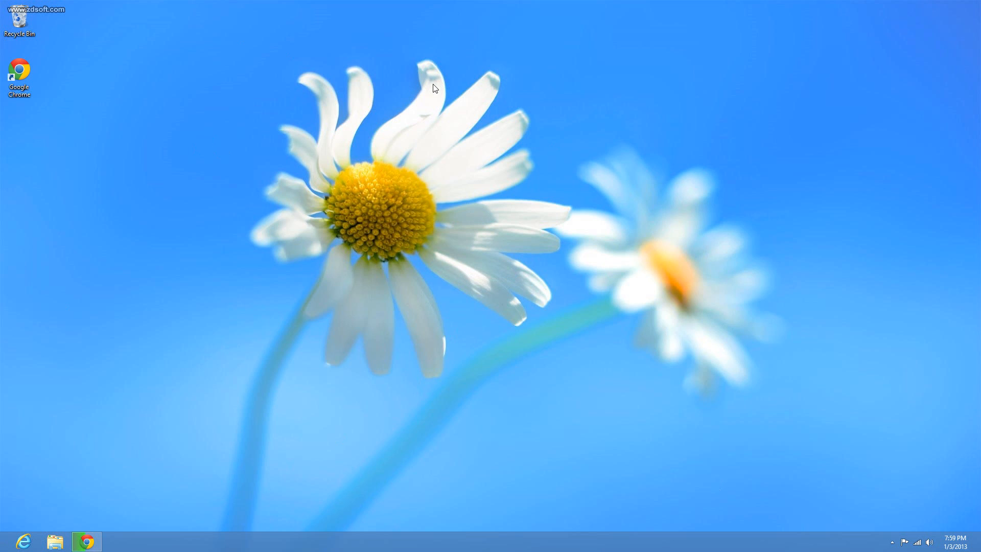
pyautogui.moveTo(358, 133)
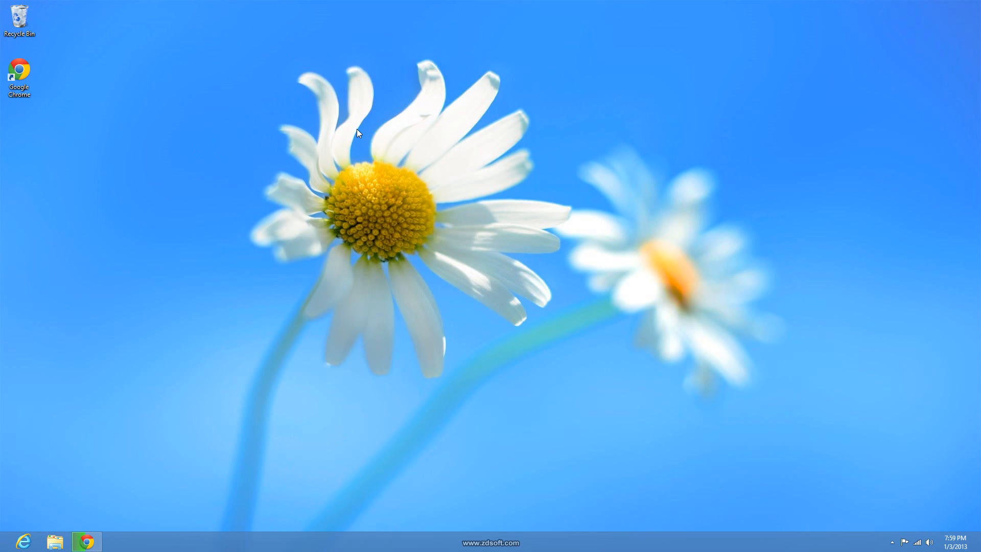
pyautogui.moveTo(351, 127)
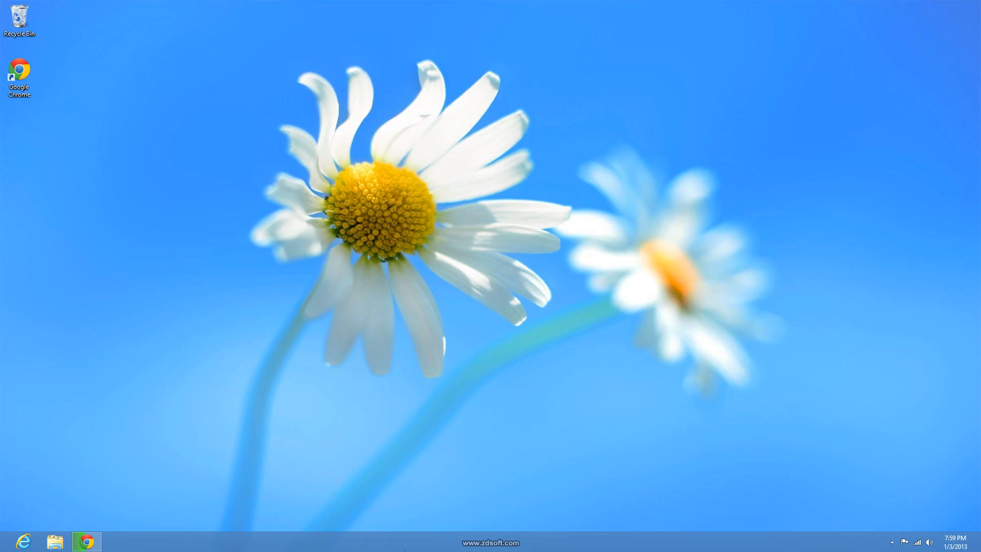
pyautogui.moveTo(297, 364)
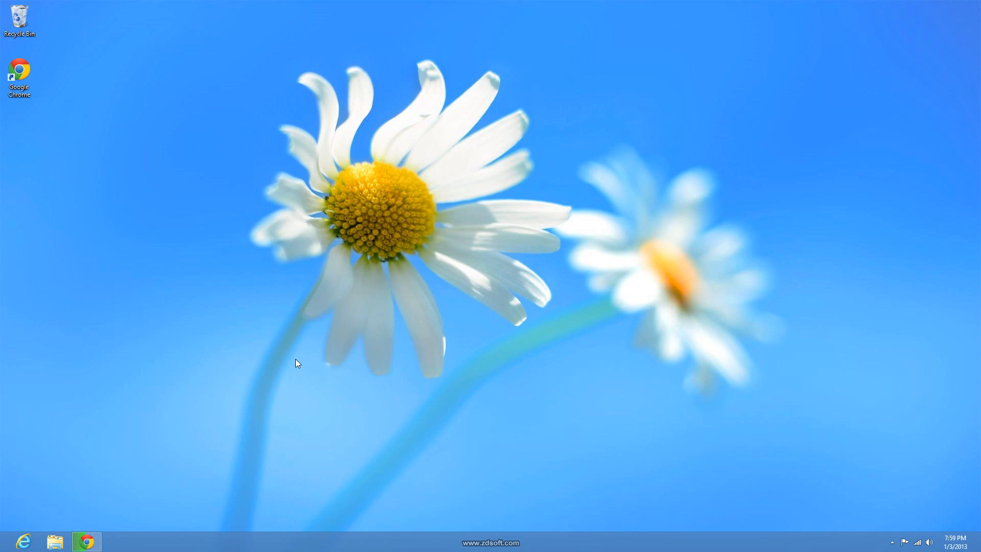
pyautogui.moveTo(319, 439)
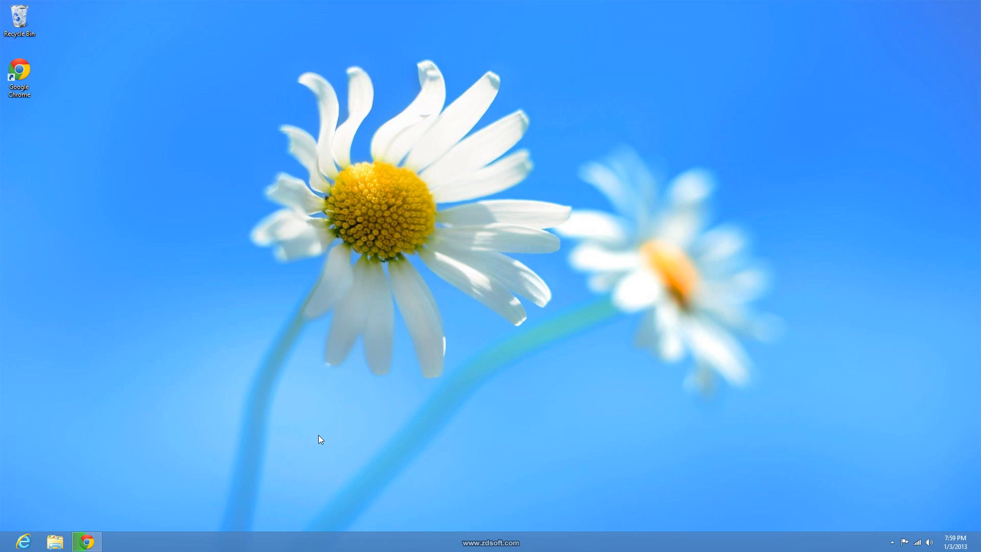
pyautogui.moveTo(415, 258)
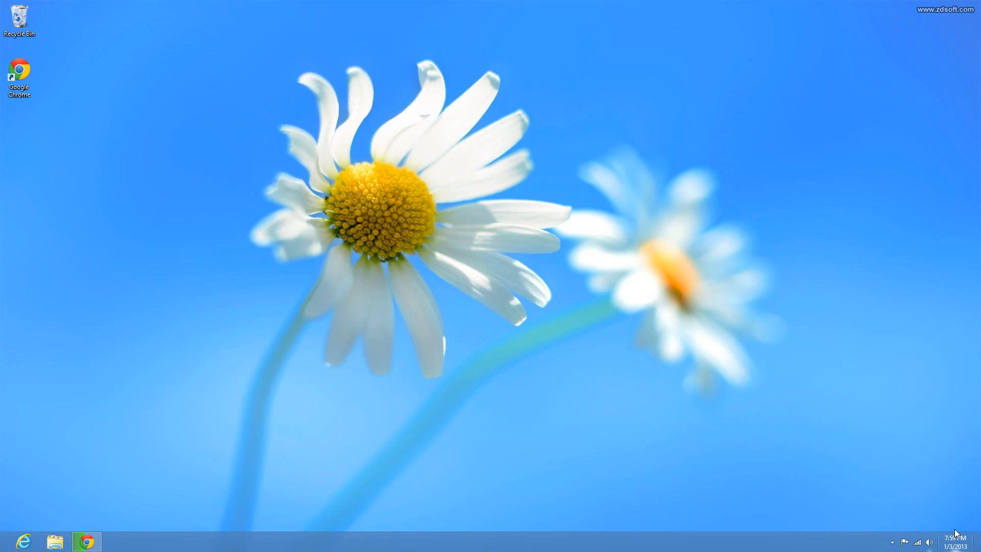
pyautogui.moveTo(958, 530)
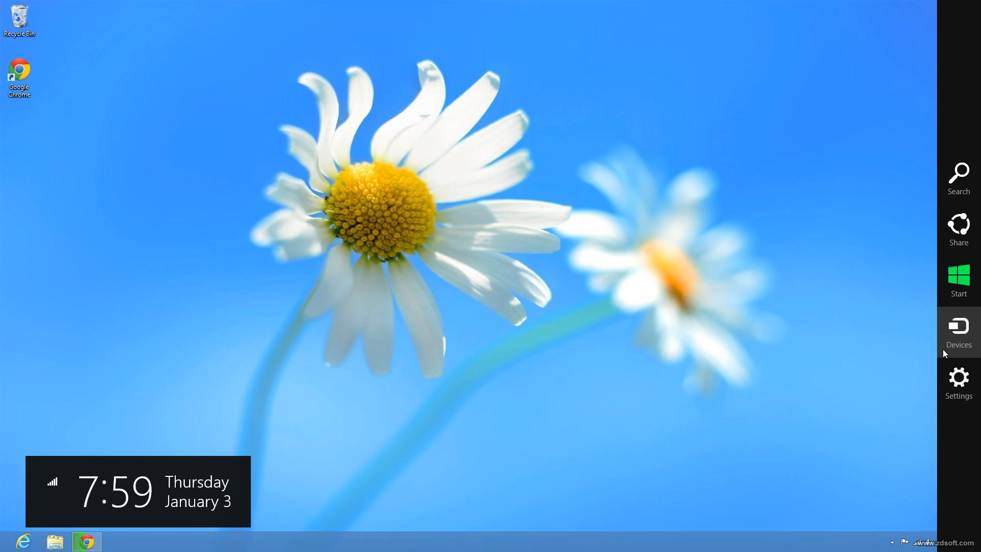
# Jump to the Start screen via the Start charm, then return to the desktop from the Desktop tile
pyautogui.click(957, 274)
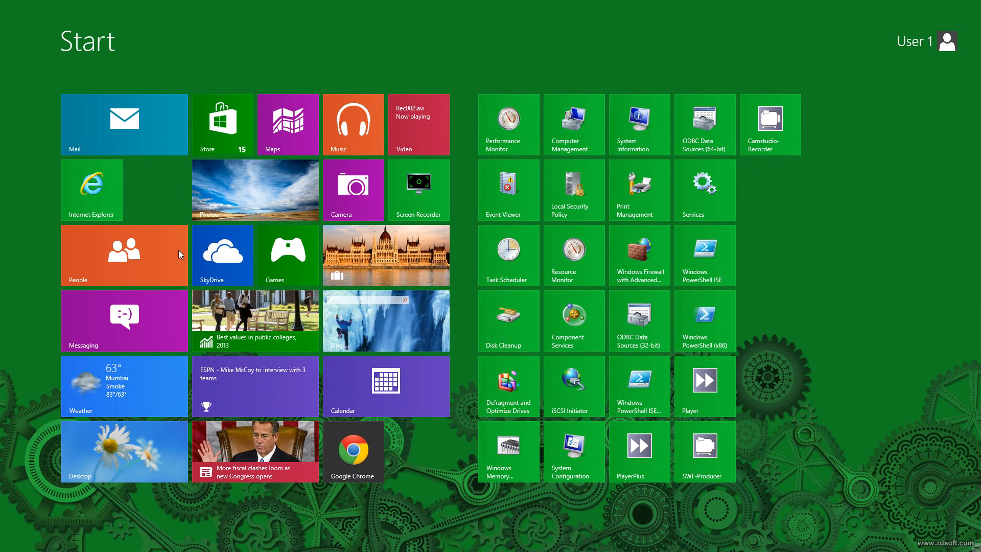
pyautogui.click(123, 451)
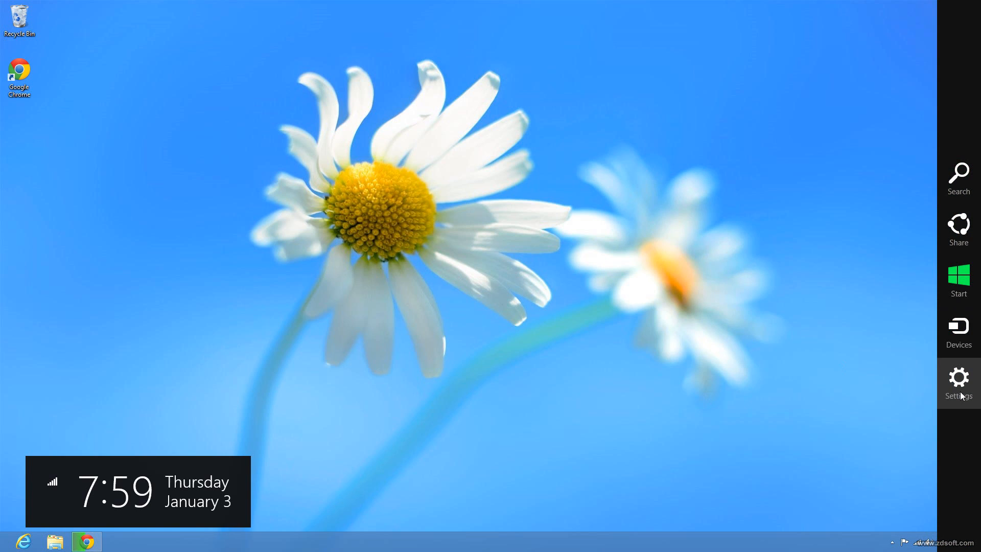
# Show the Settings charm pane listing Control Panel, Personalization, PC info and Help
pyautogui.click(958, 380)
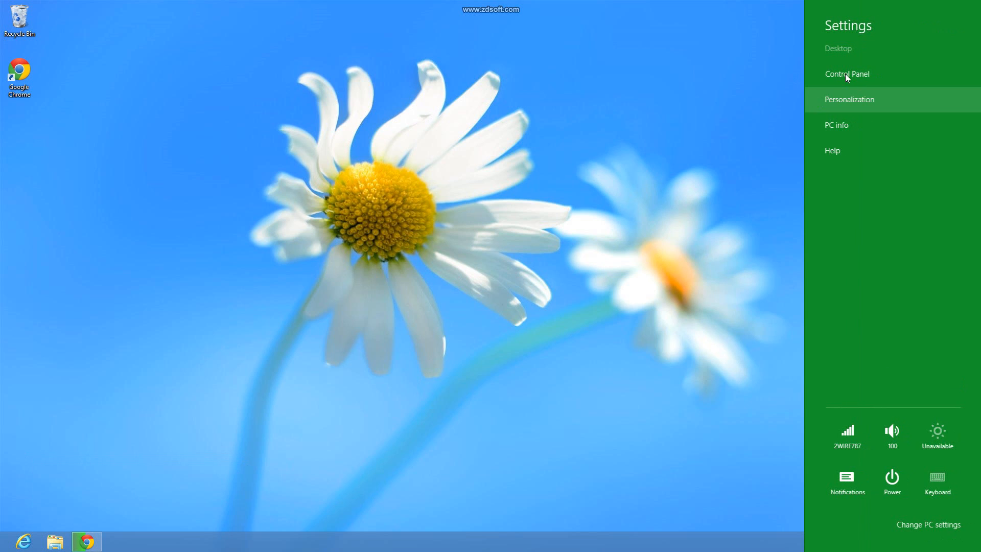
pyautogui.moveTo(857, 111)
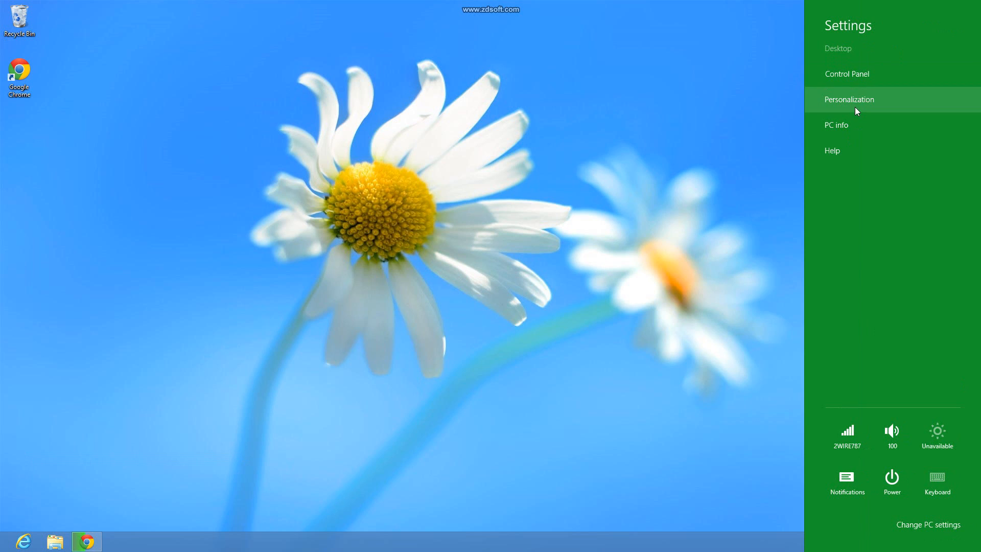
pyautogui.moveTo(949, 508)
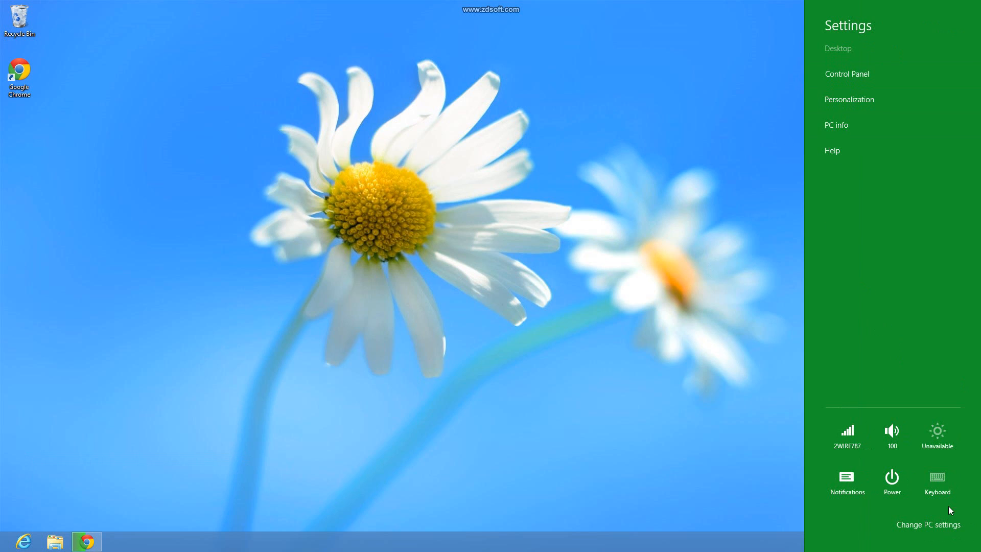
pyautogui.moveTo(874, 80)
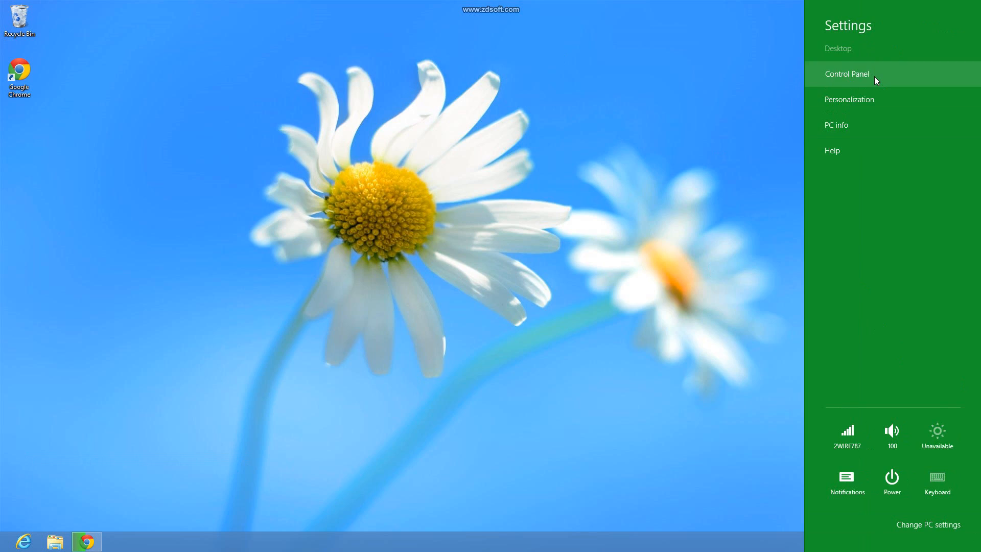
# Launch Control Panel from the Settings pane and scroll its All Items view down to User Accounts
pyautogui.click(846, 73)
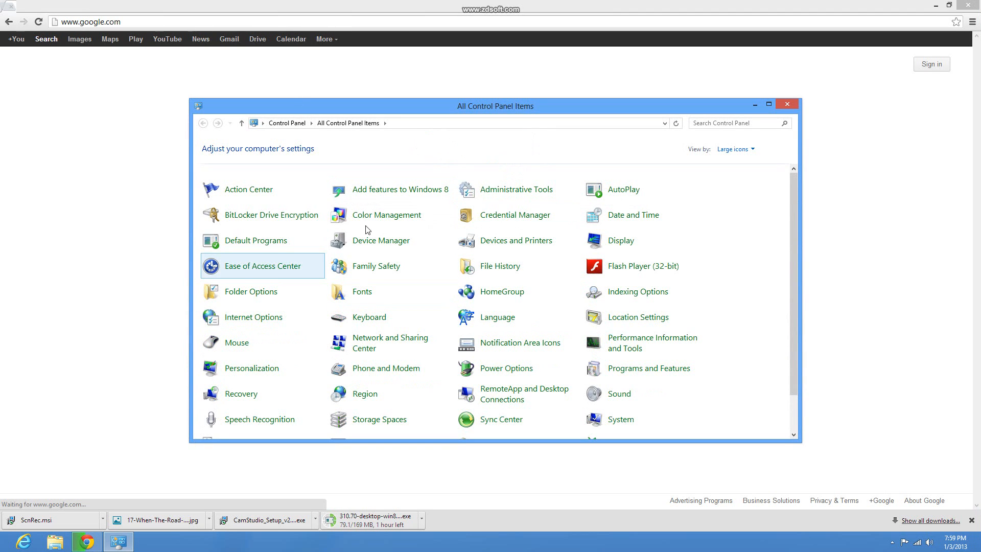
pyautogui.moveTo(106, 138)
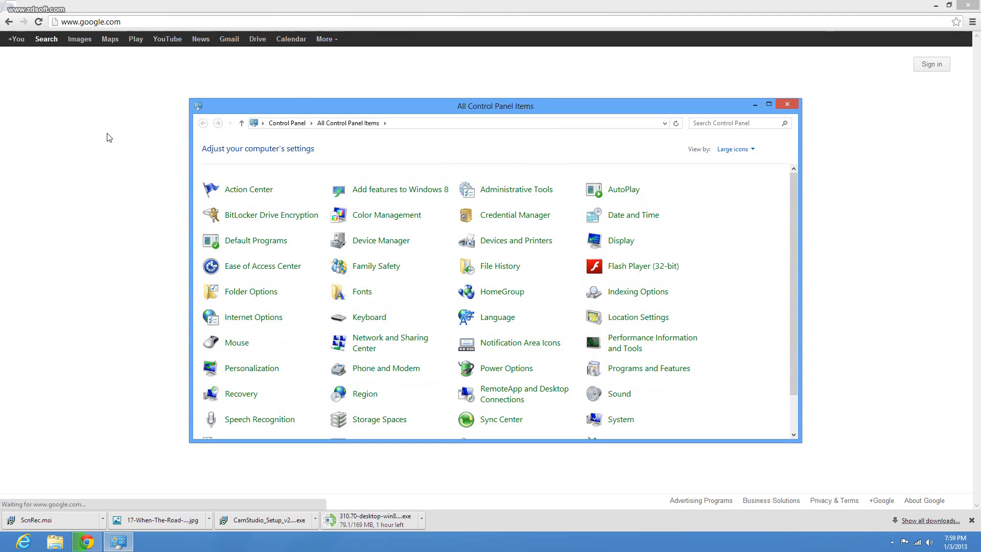
pyautogui.moveTo(175, 111)
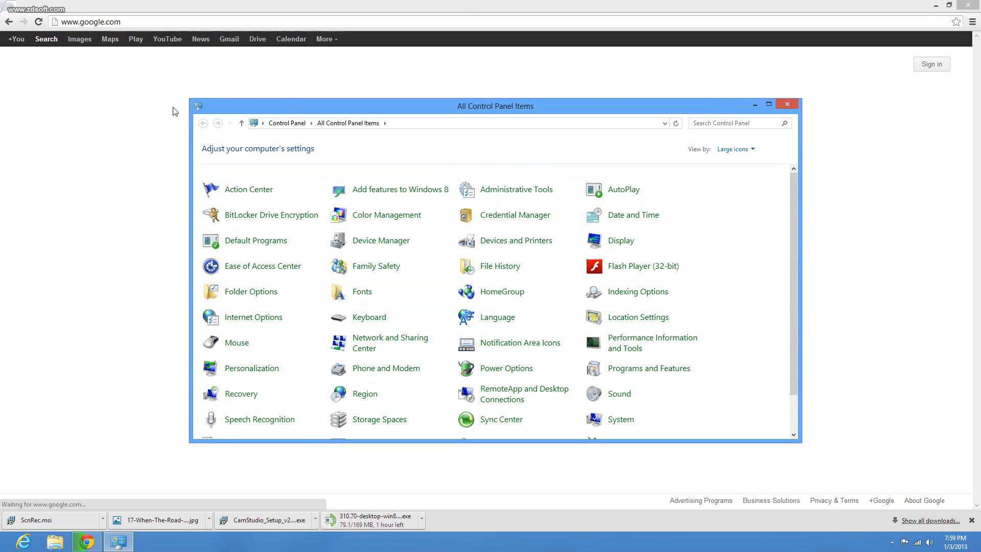
pyautogui.moveTo(805, 112)
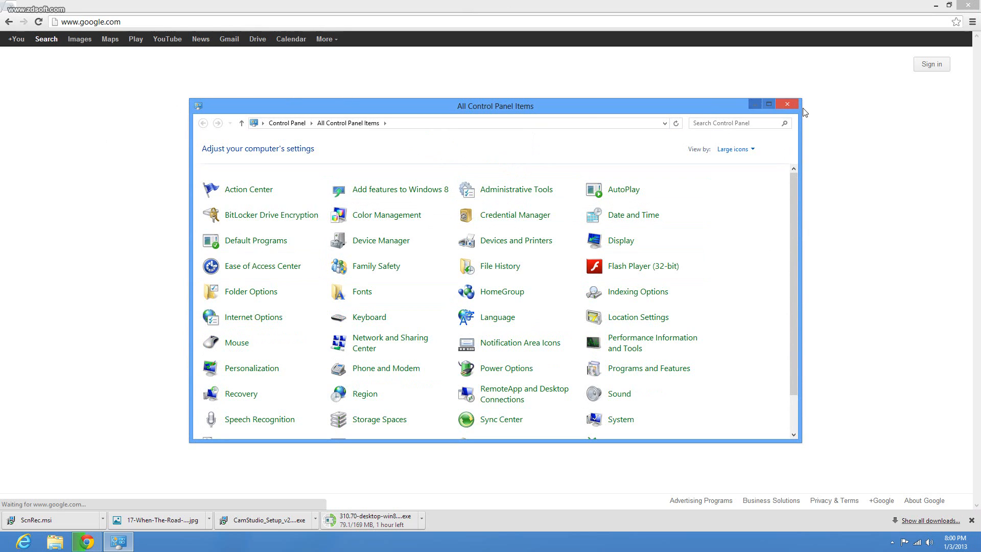
pyautogui.moveTo(786, 104)
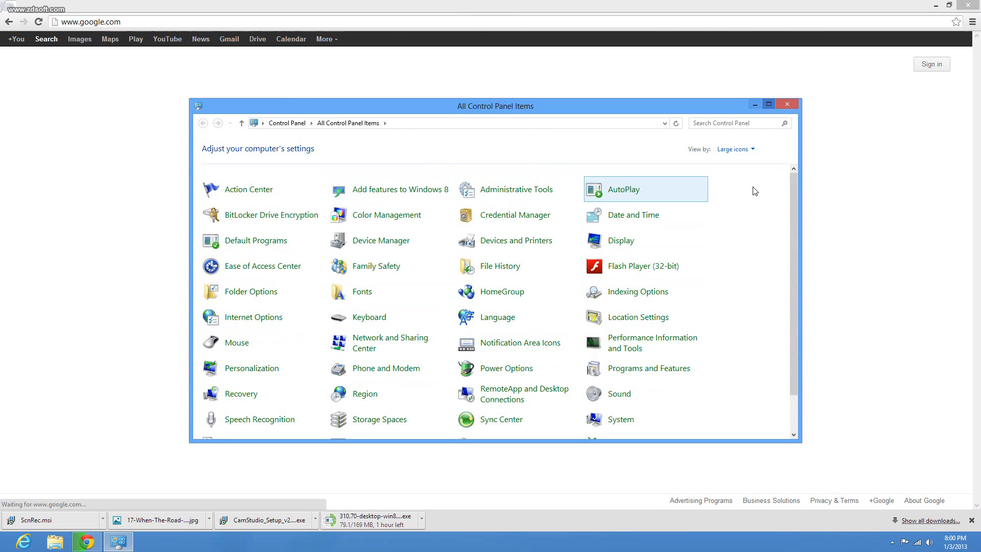
pyautogui.moveTo(806, 170)
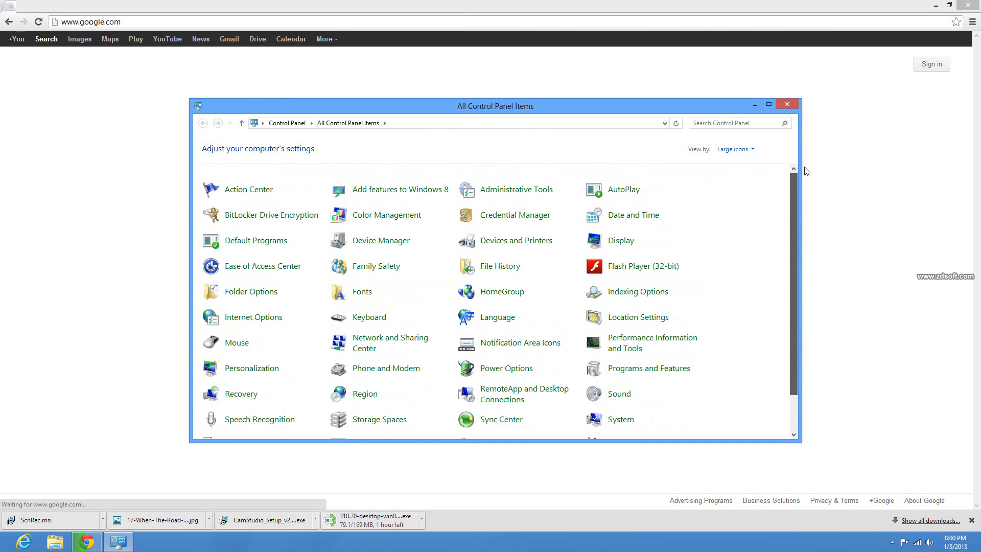
pyautogui.scroll(-3)
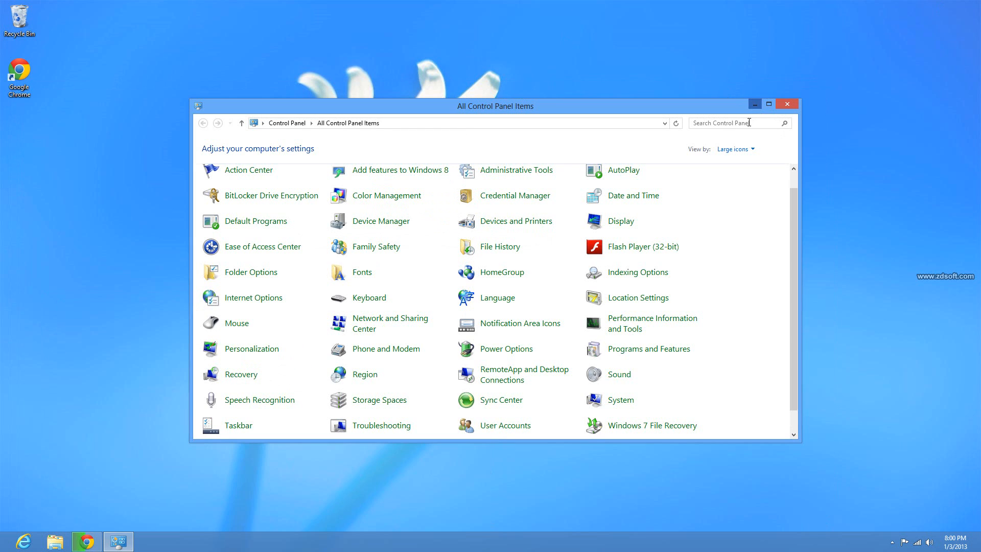
pyautogui.moveTo(754, 104)
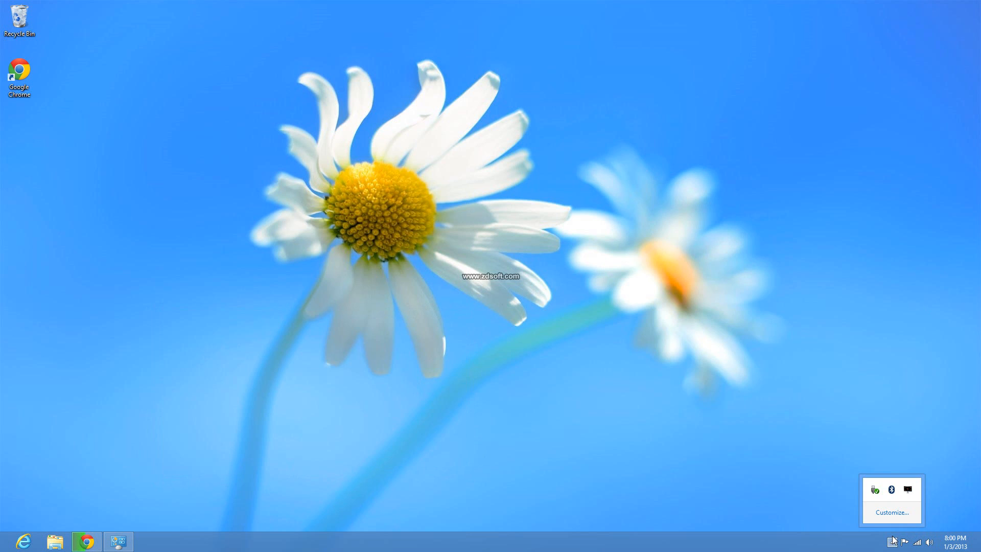
pyautogui.moveTo(898, 543)
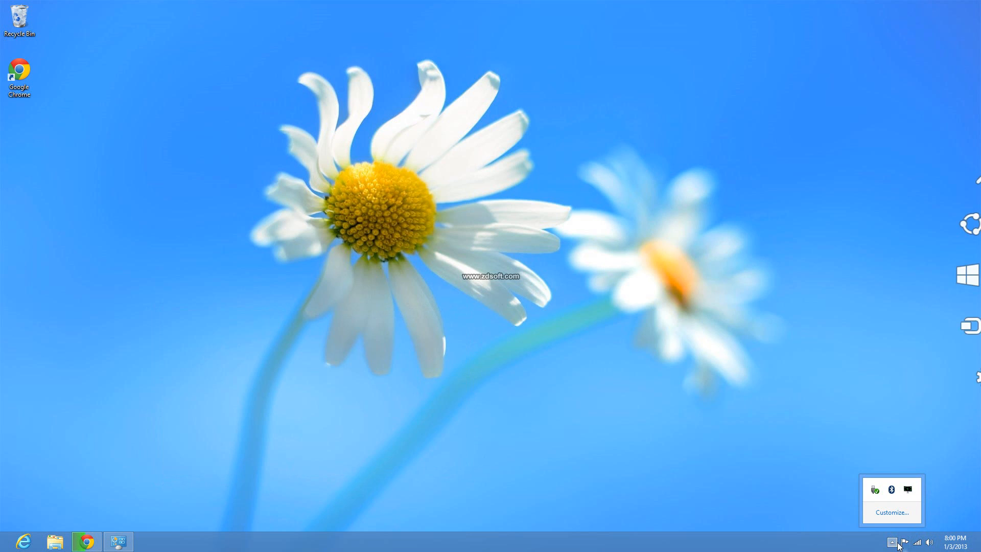
# Dismiss the open panel so the plain daisy-wallpaper desktop is left clear
pyautogui.click(593, 514)
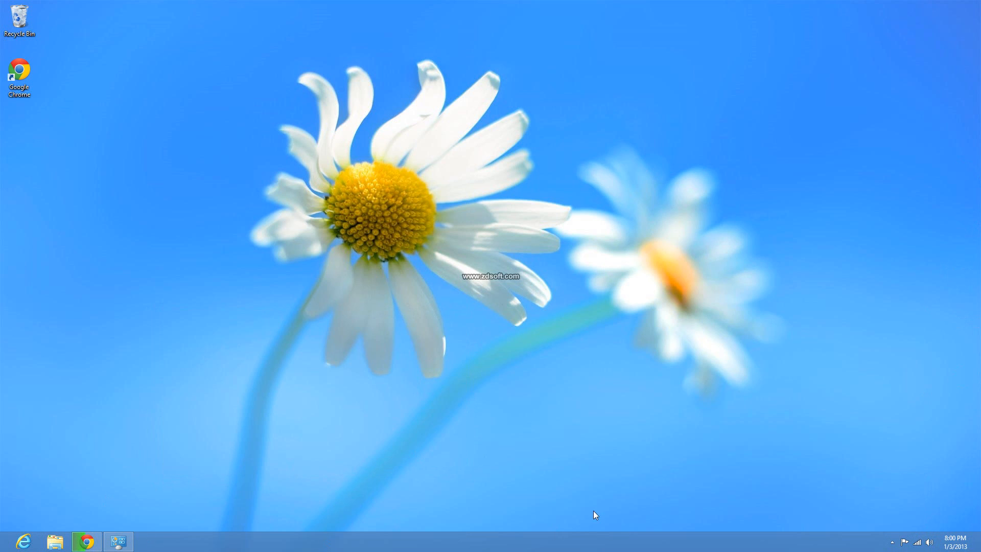
pyautogui.moveTo(3, 548)
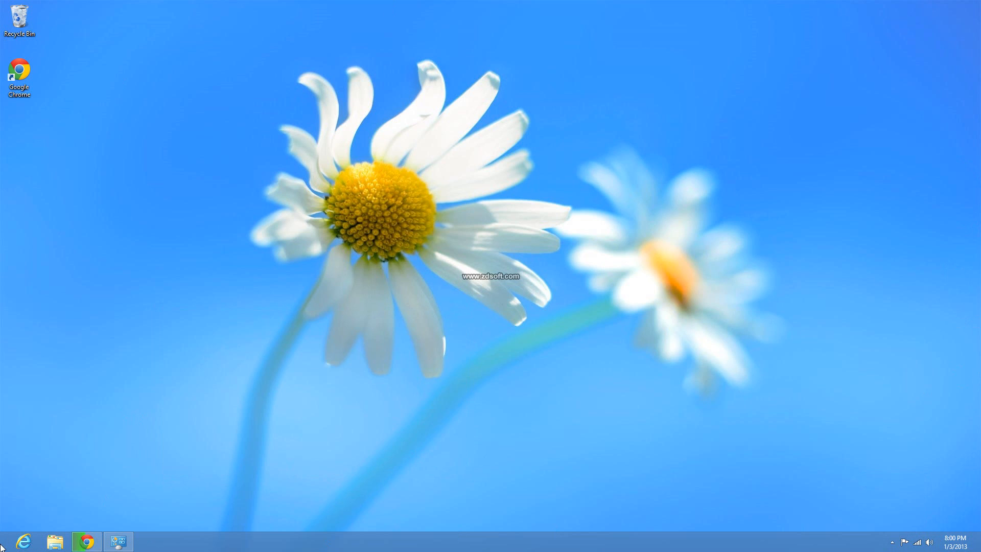
pyautogui.moveTo(255, 272)
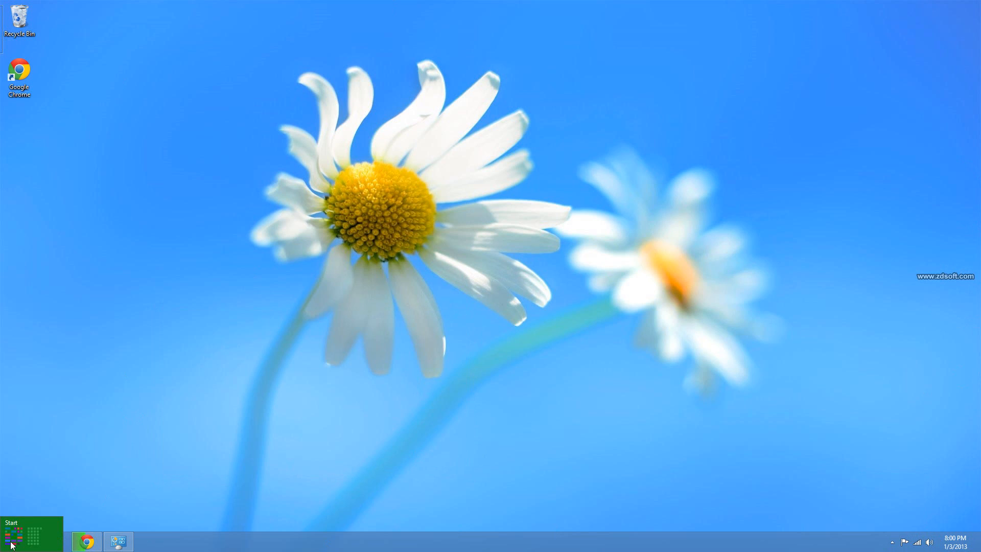
# Switch from the desktop to the Start screen via the bottom-left Start thumbnail
pyautogui.click(10, 535)
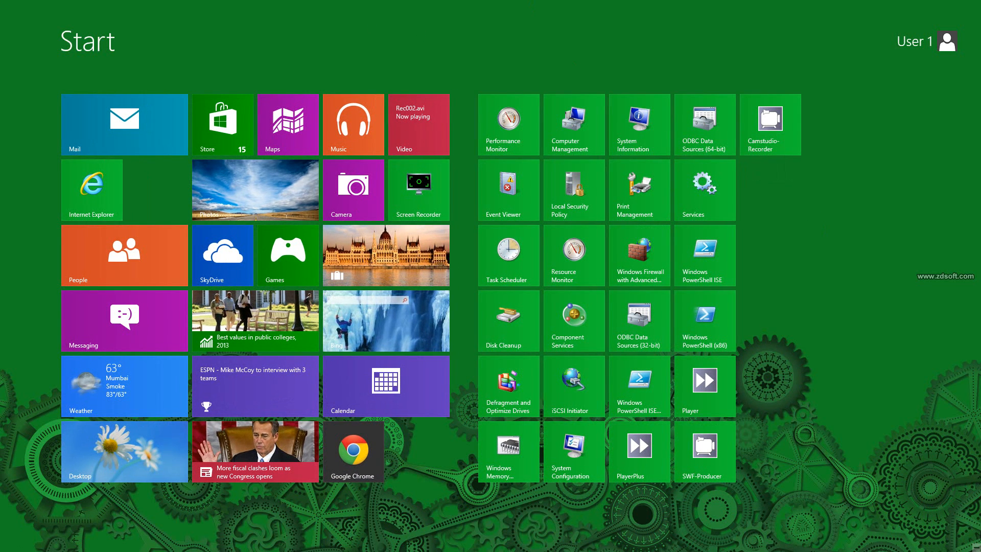
pyautogui.moveTo(980, 276)
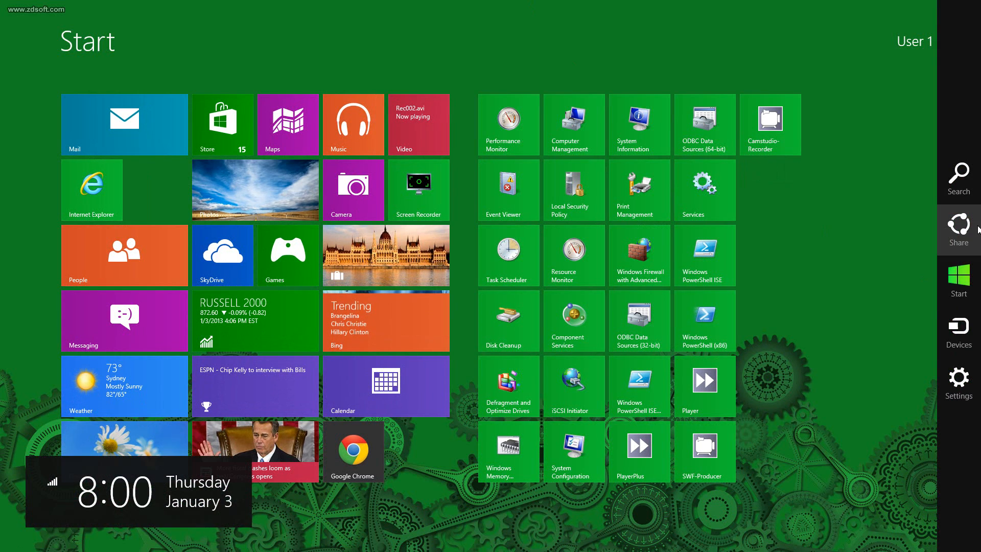
# Search the Apps list for 'gams', clear it, search 'chrom' to find Google Chrome, then clear again
pyautogui.click(958, 180)
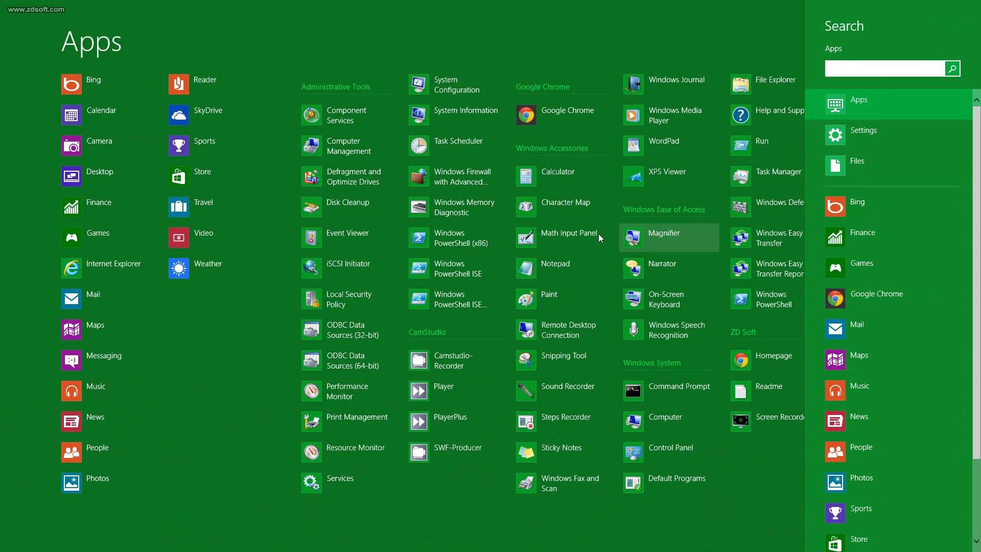
pyautogui.moveTo(395, 217)
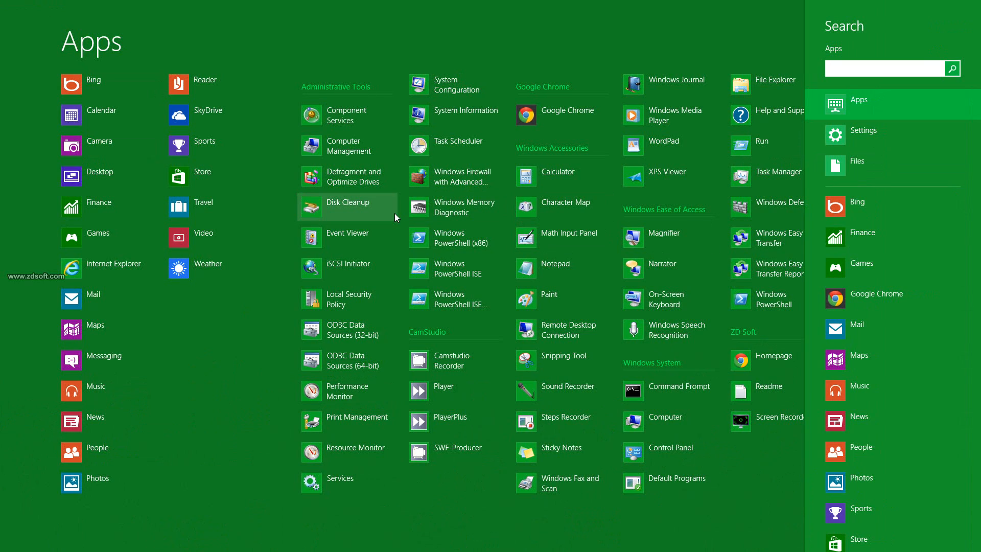
pyautogui.moveTo(153, 32)
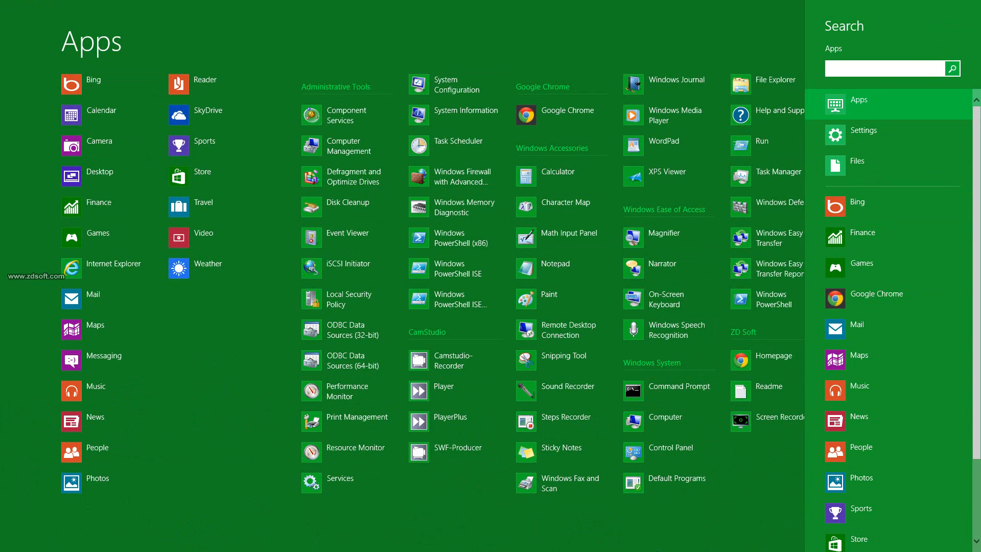
pyautogui.moveTo(765, 375)
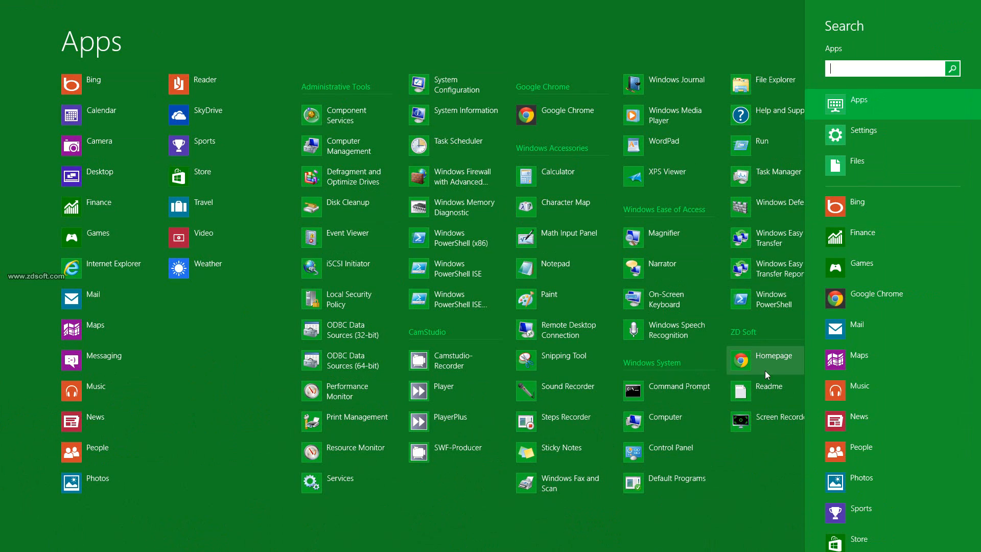
pyautogui.moveTo(902, 143)
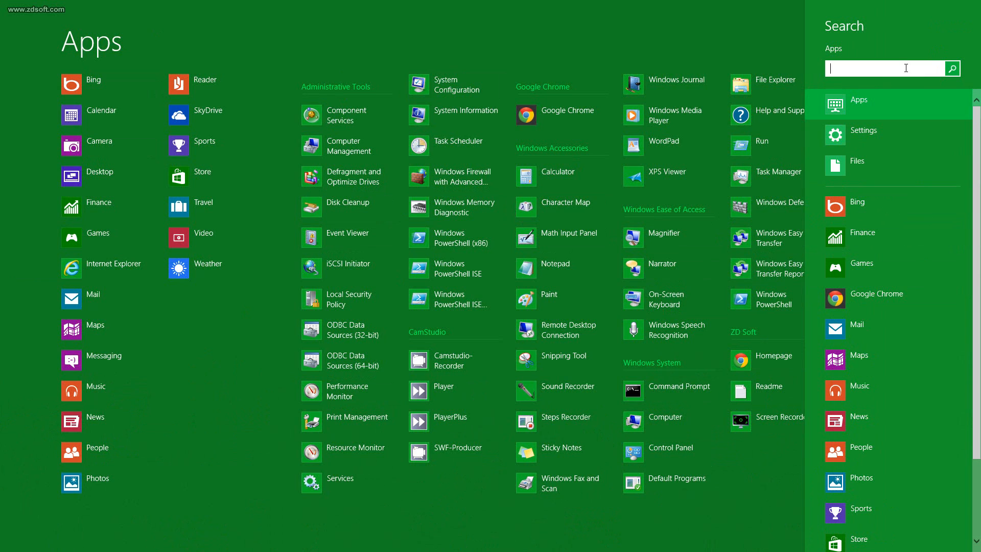
pyautogui.write('gams')
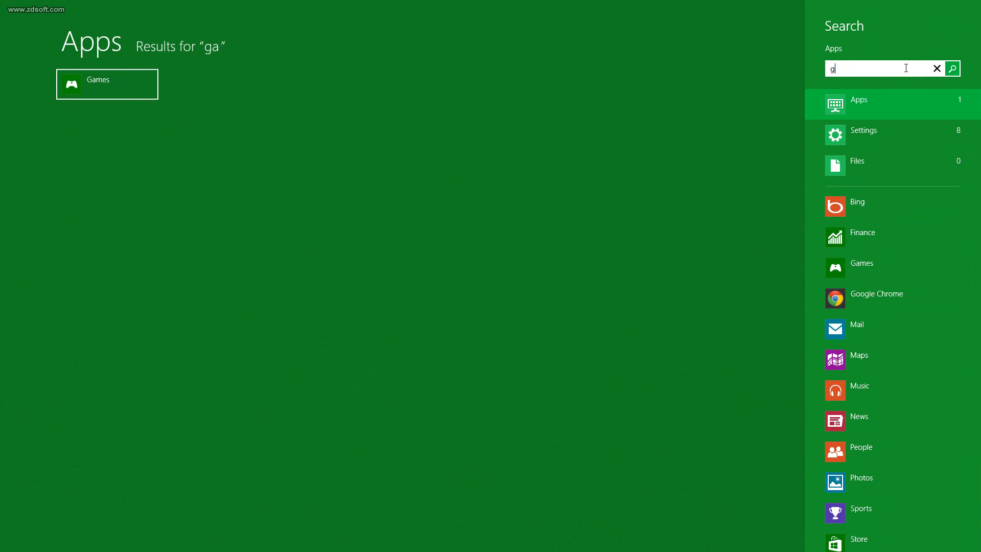
pyautogui.write('b')
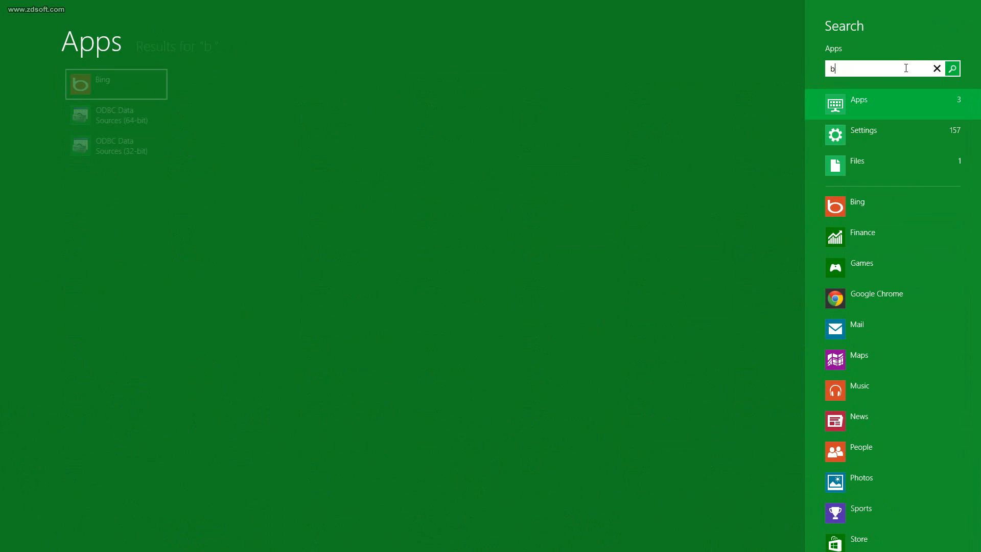
pyautogui.click(937, 69)
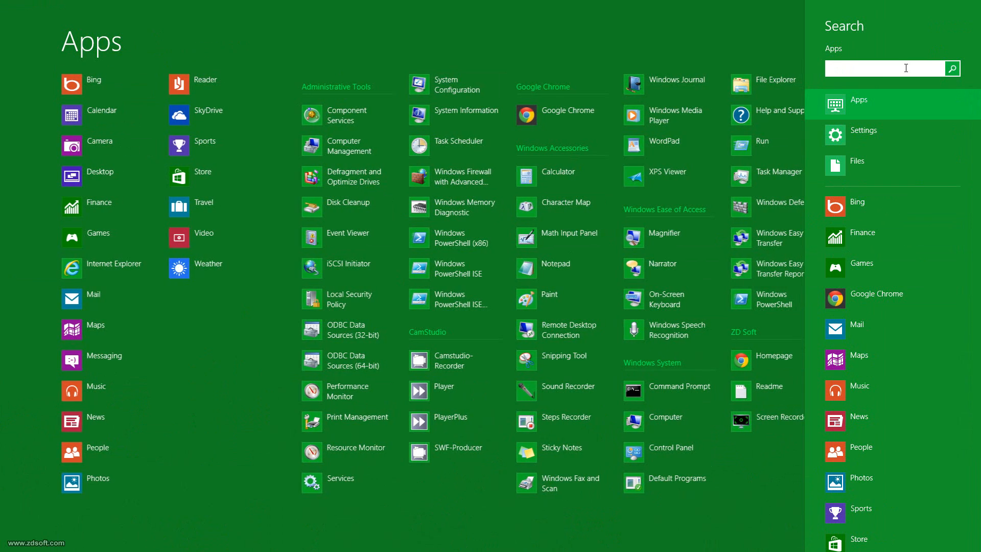
pyautogui.write('chrom')
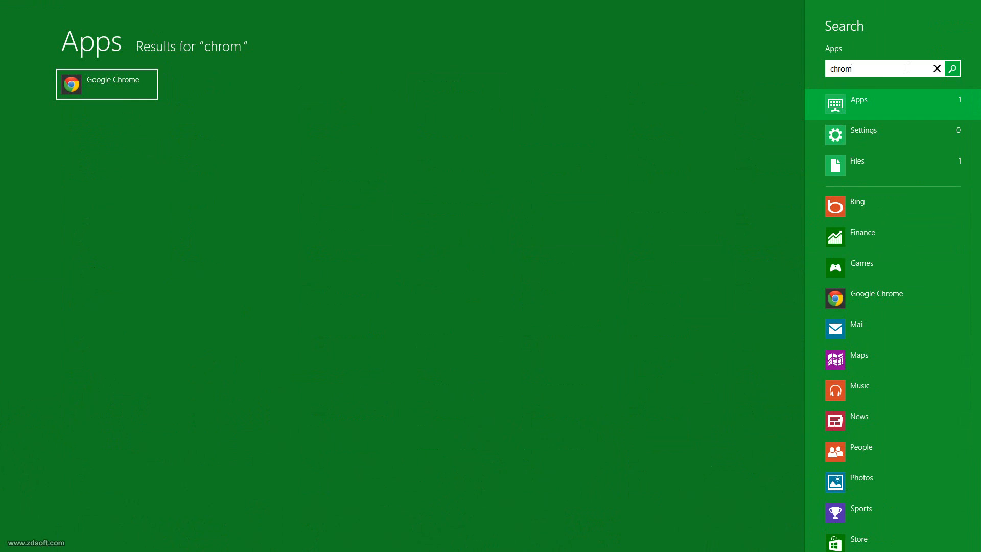
pyautogui.click(937, 68)
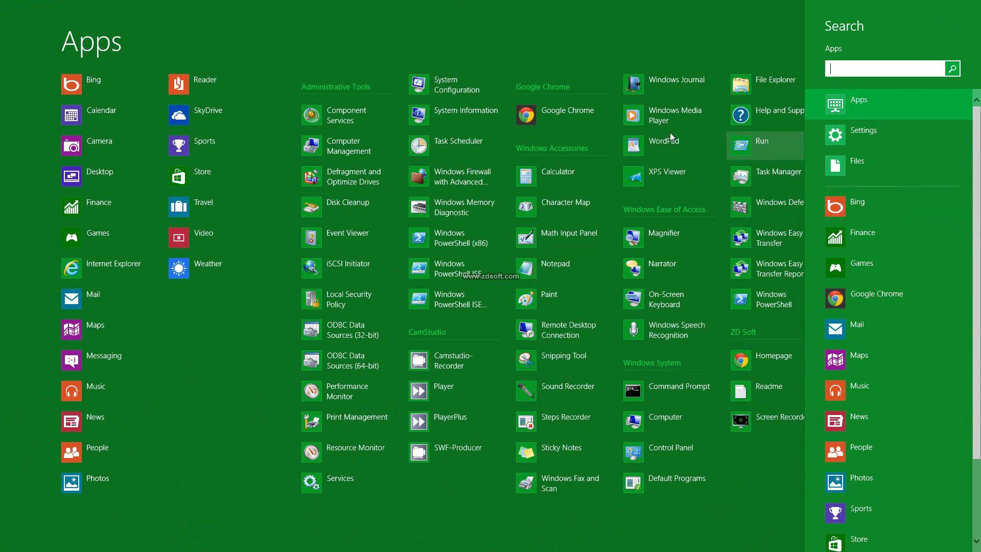
pyautogui.moveTo(168, 319)
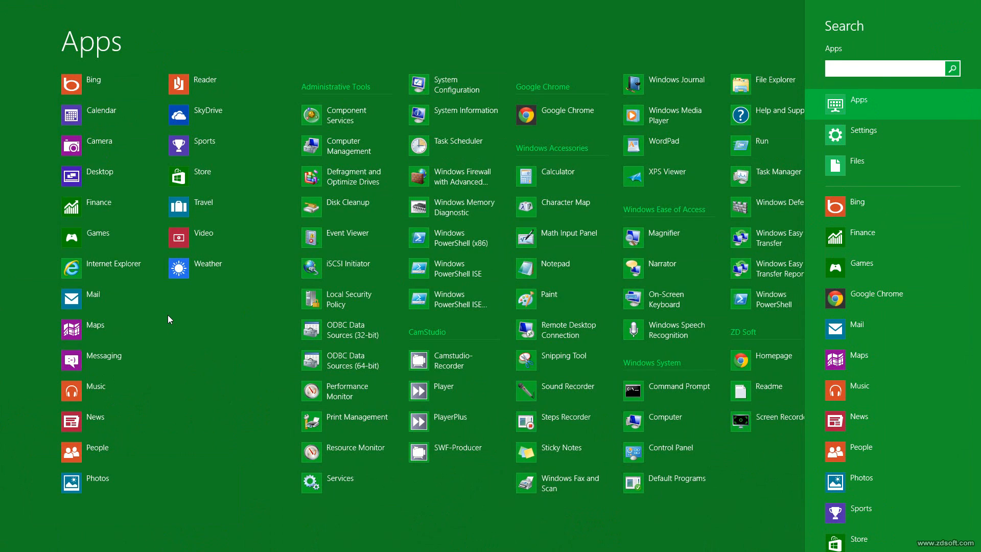
pyautogui.moveTo(56, 270)
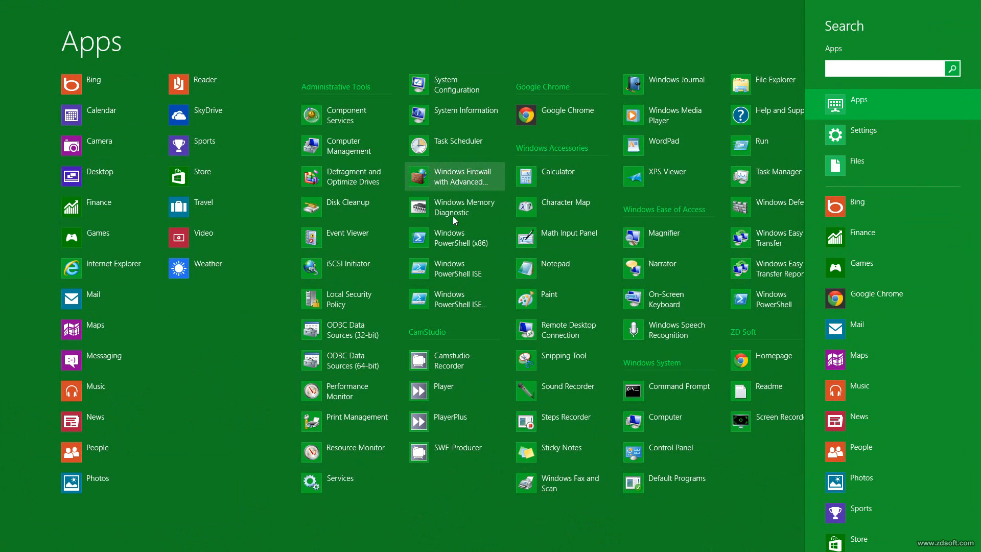
pyautogui.moveTo(295, 68)
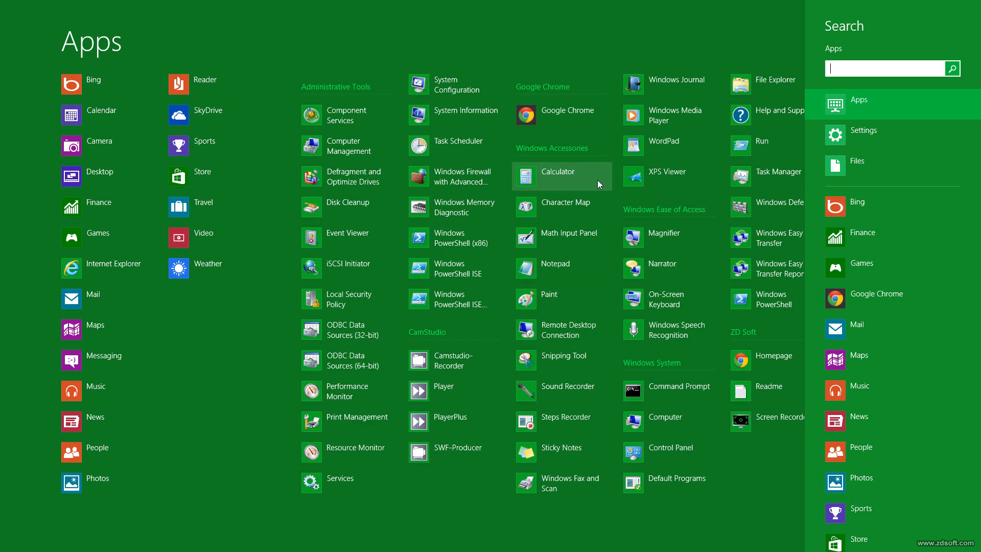
pyautogui.moveTo(871, 368)
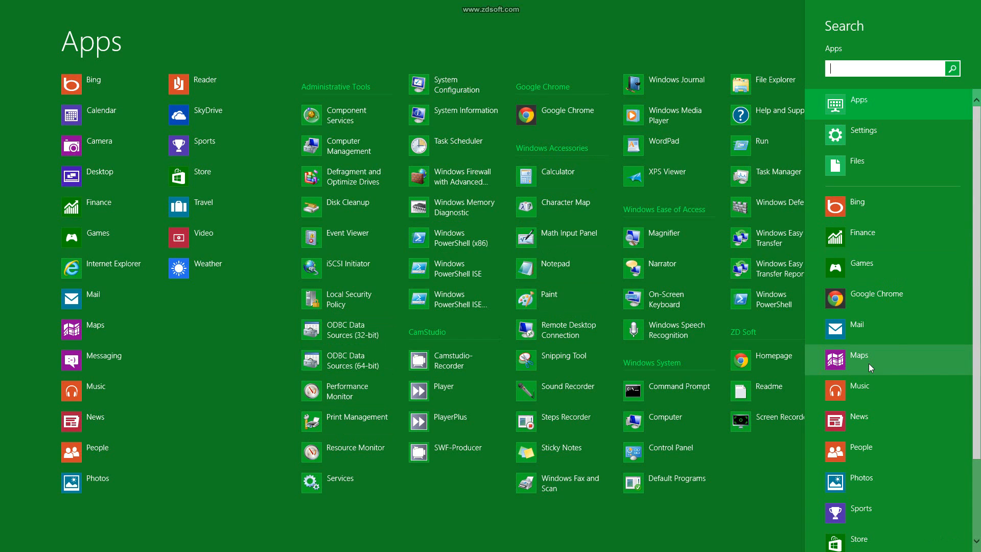
pyautogui.moveTo(762, 199)
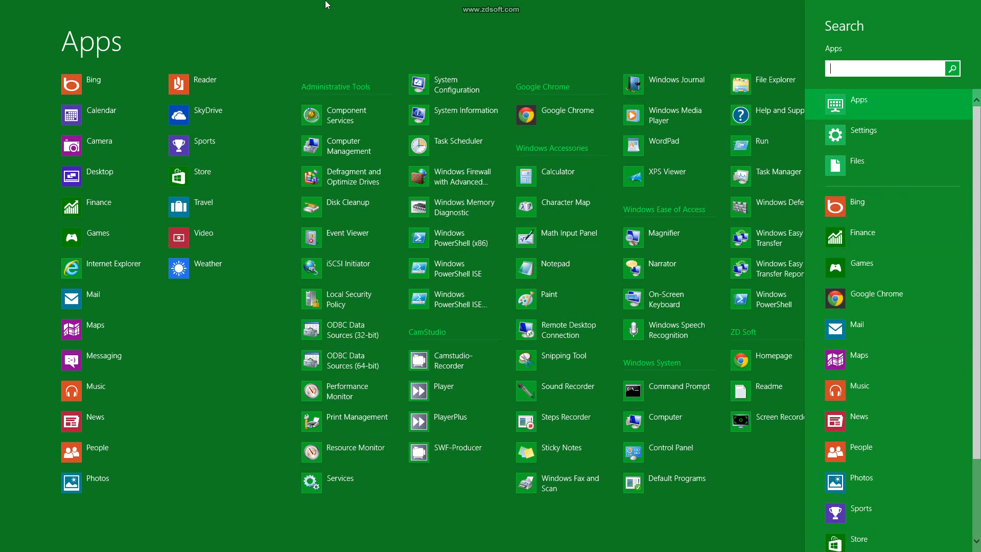
pyautogui.moveTo(98, 144)
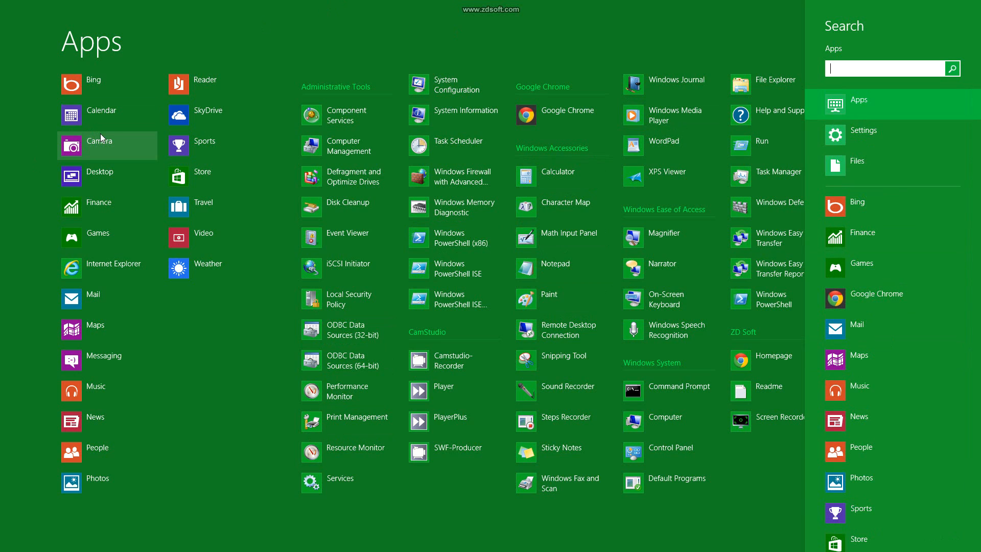
pyautogui.moveTo(88, 150)
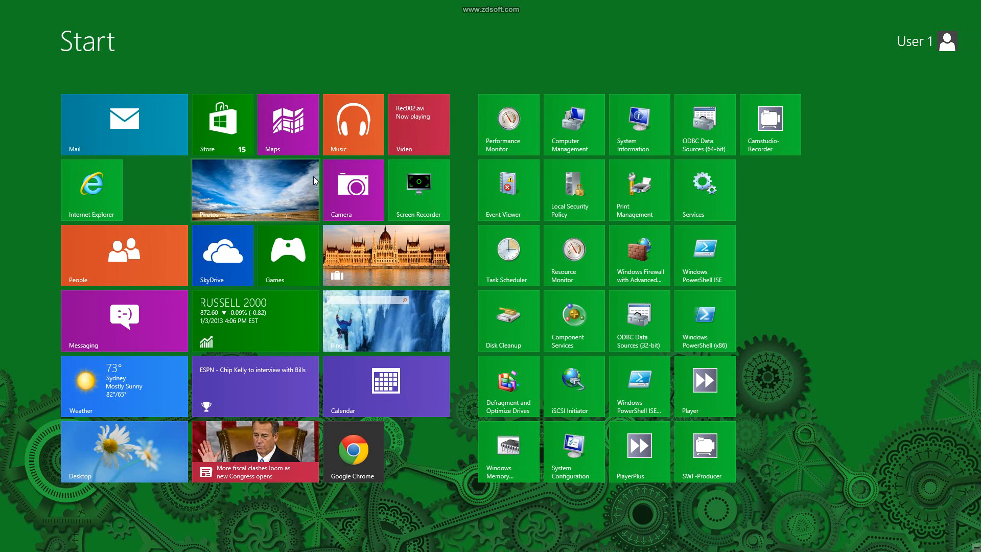
pyautogui.moveTo(515, 344)
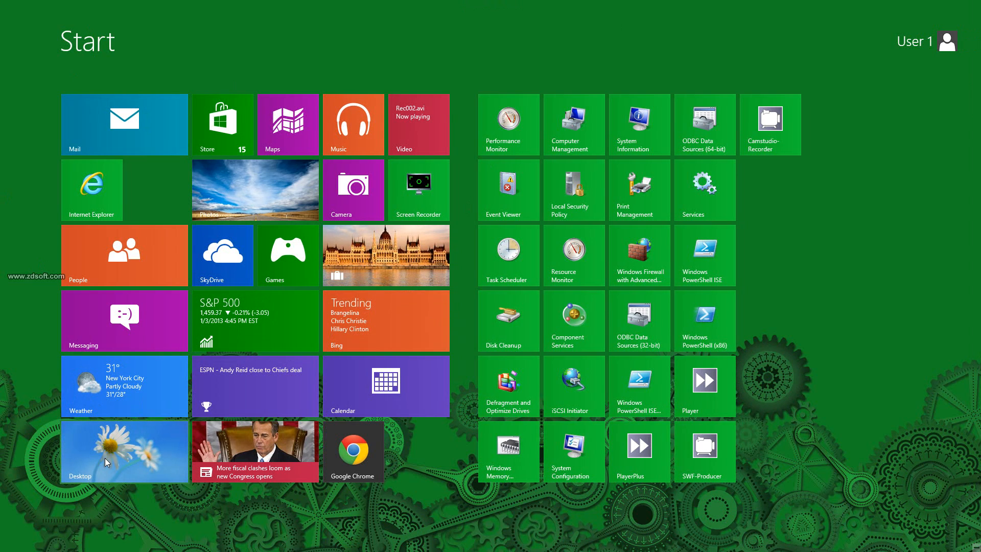
# Leave the Start screen for the desktop using the Desktop tile
pyautogui.click(124, 450)
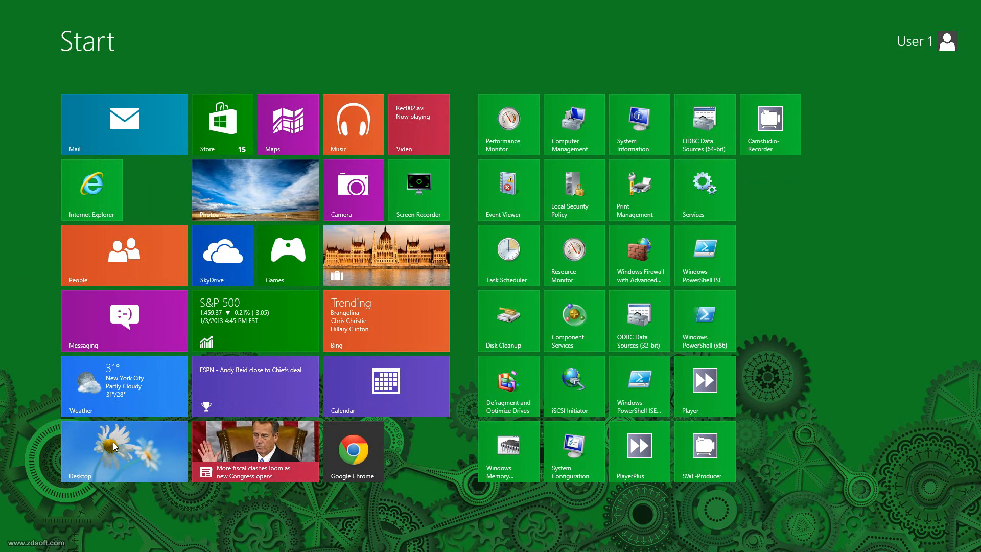
pyautogui.click(124, 450)
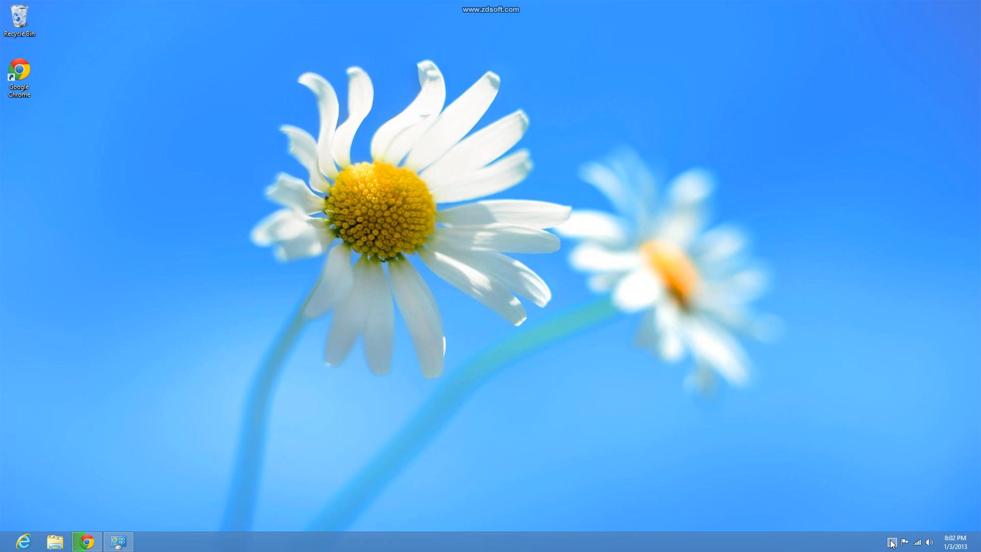
pyautogui.moveTo(385, 216)
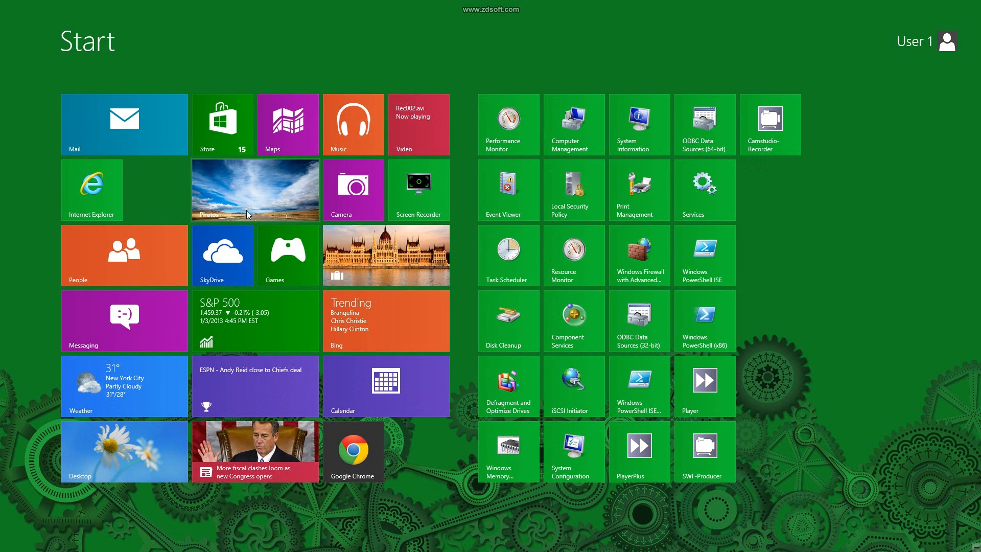
pyautogui.moveTo(627, 127)
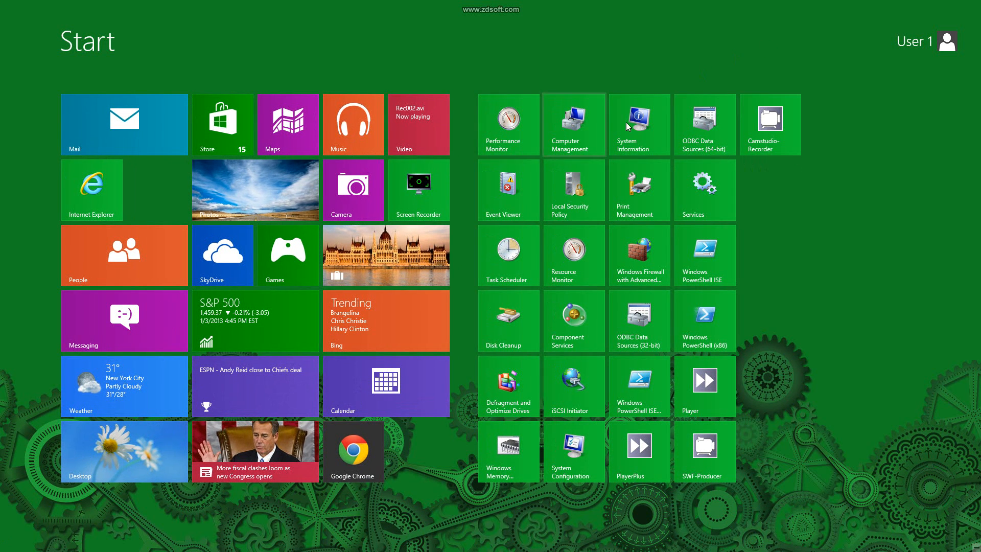
# Launch System Information from its Start tile to view the System Summary
pyautogui.click(638, 125)
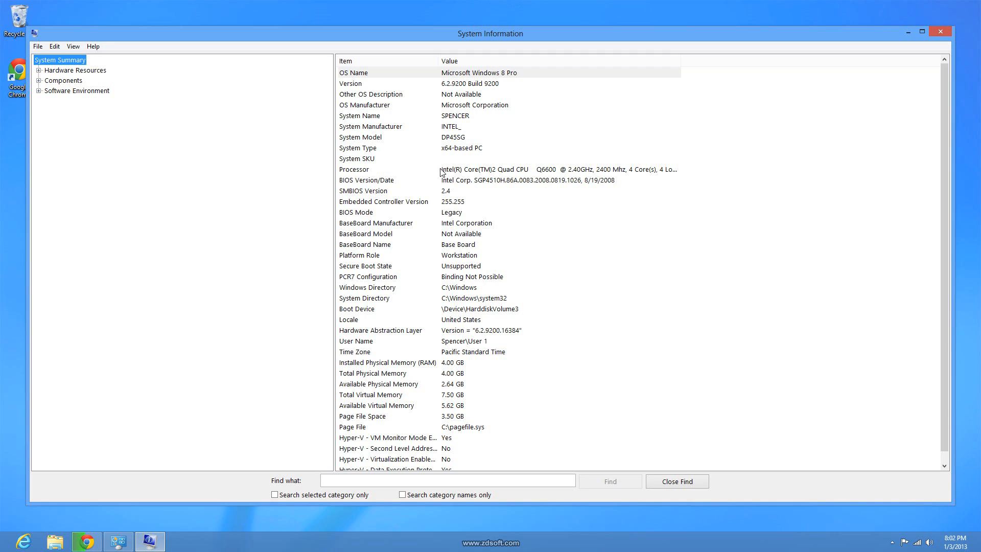
pyautogui.moveTo(663, 170)
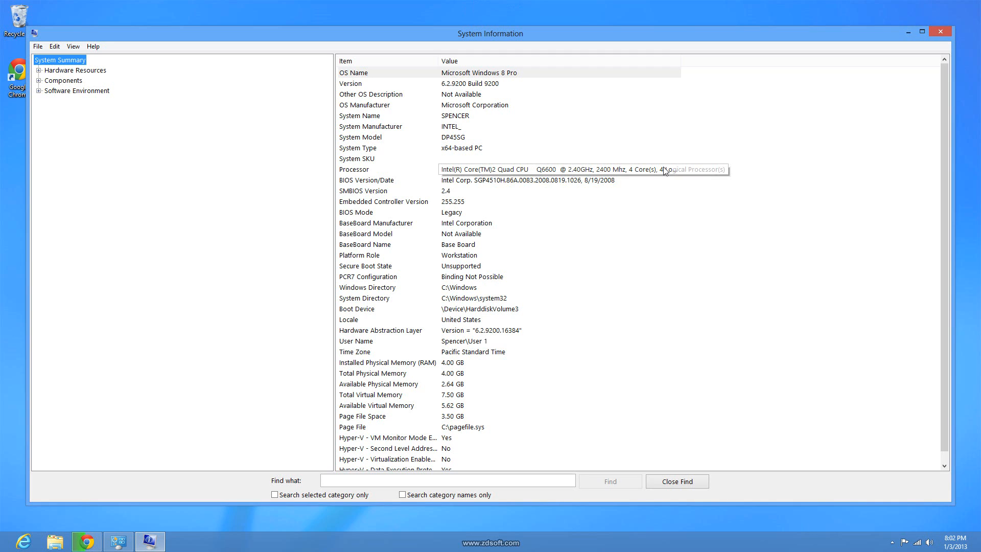
pyautogui.moveTo(619, 116)
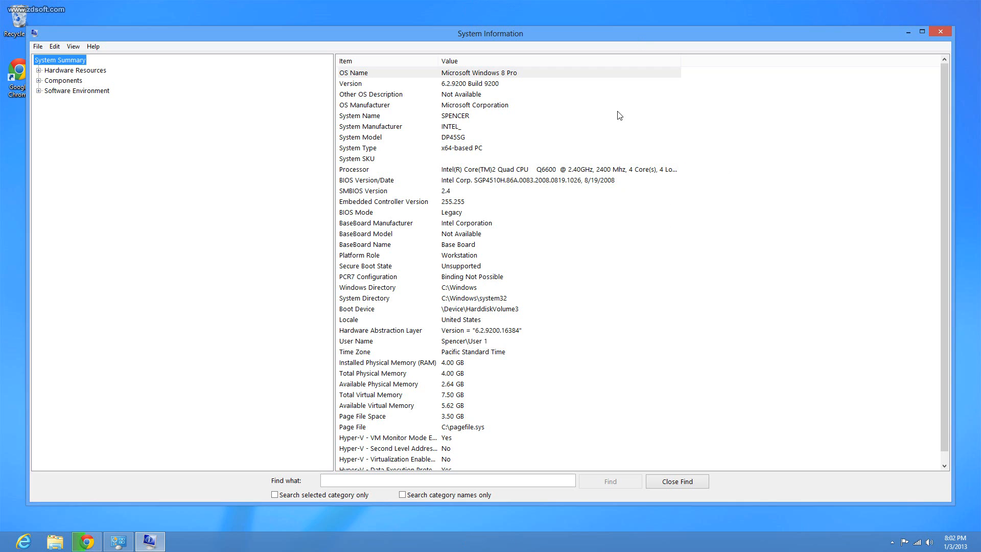
pyautogui.moveTo(576, 378)
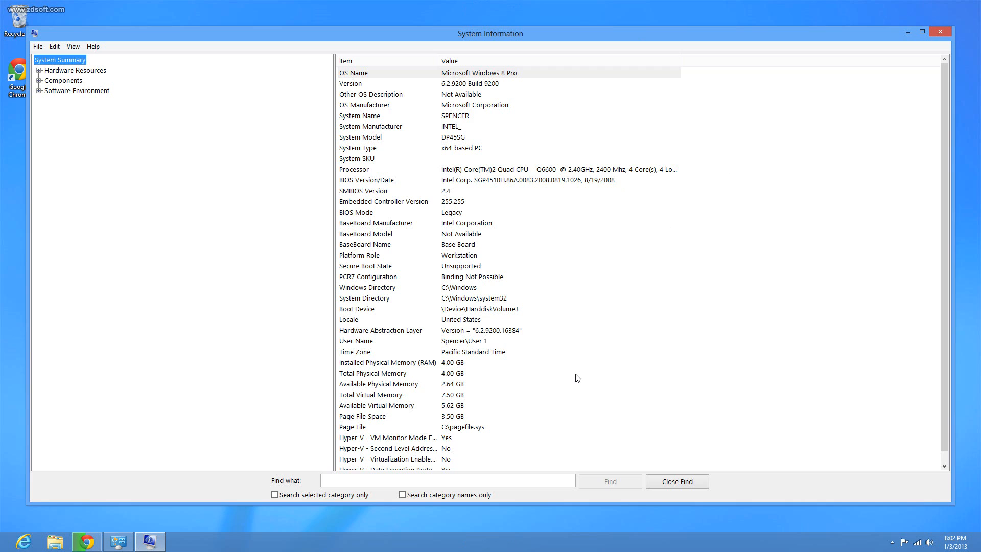
pyautogui.moveTo(583, 304)
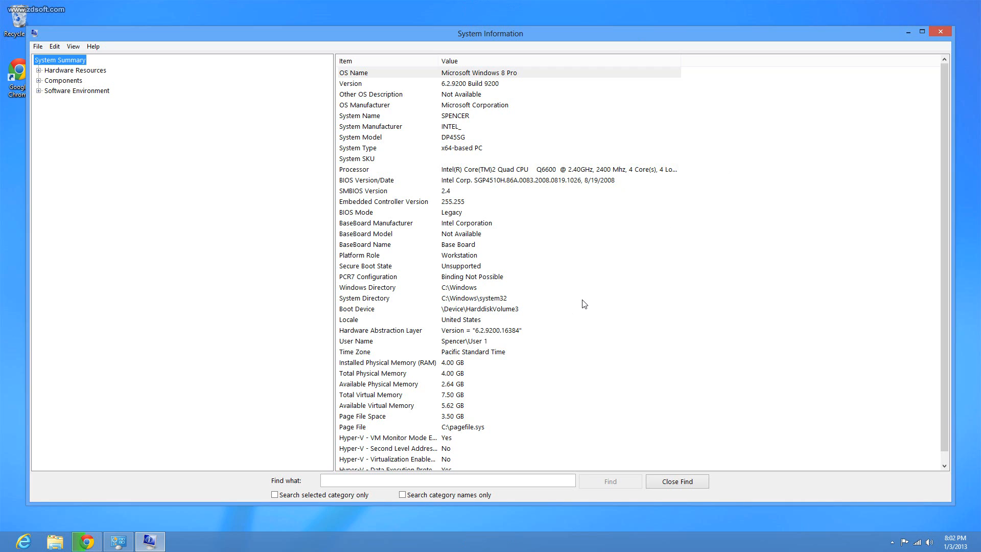
pyautogui.moveTo(2, 350)
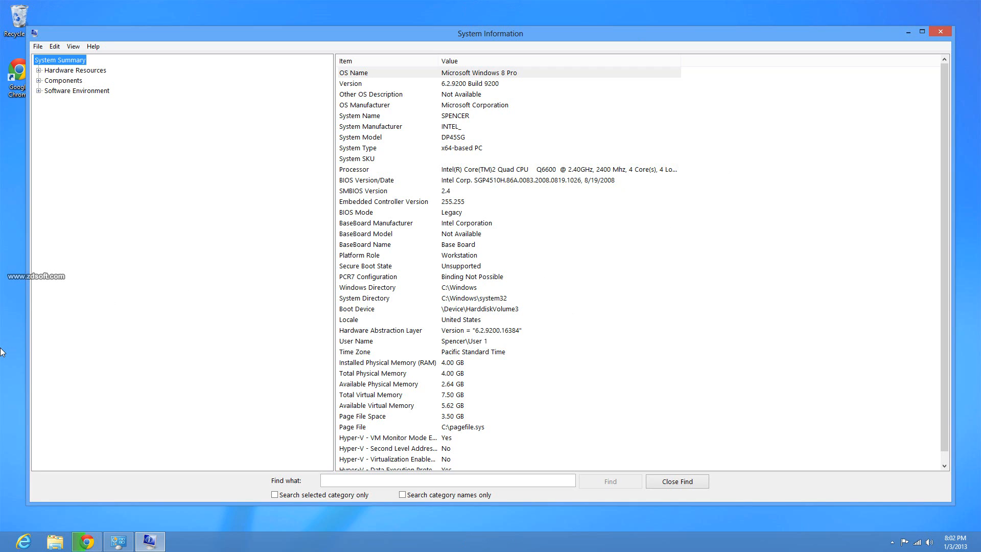
pyautogui.moveTo(576, 256)
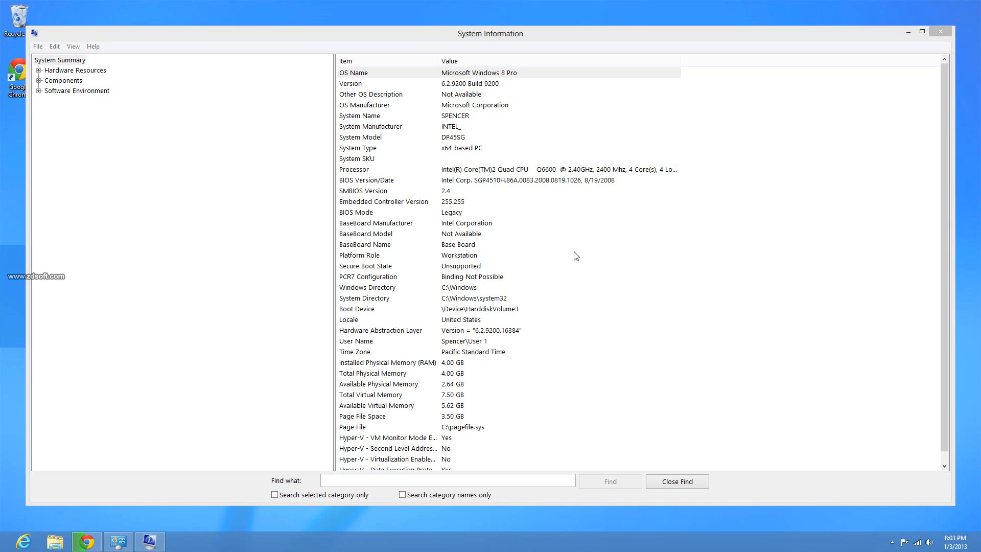
pyautogui.moveTo(833, 57)
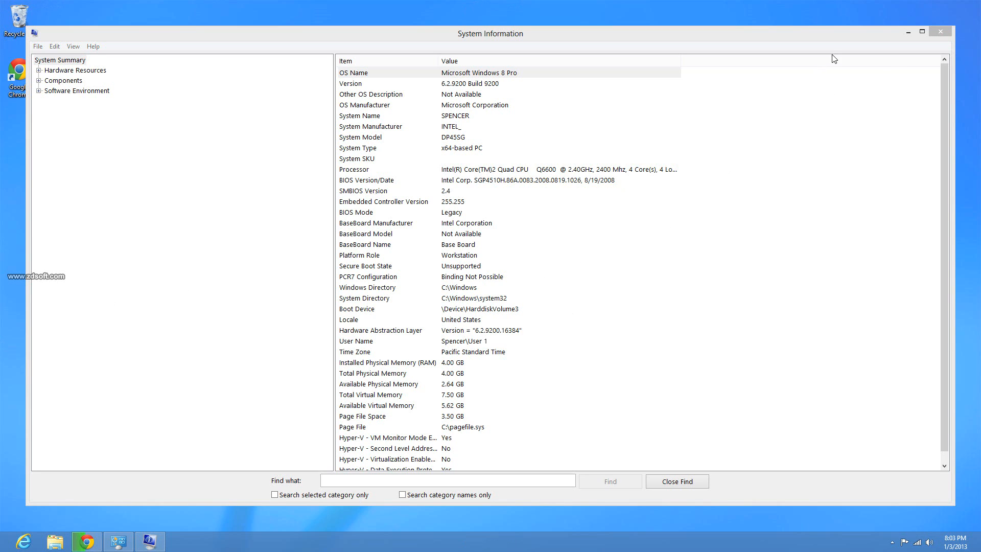
pyautogui.moveTo(897, 51)
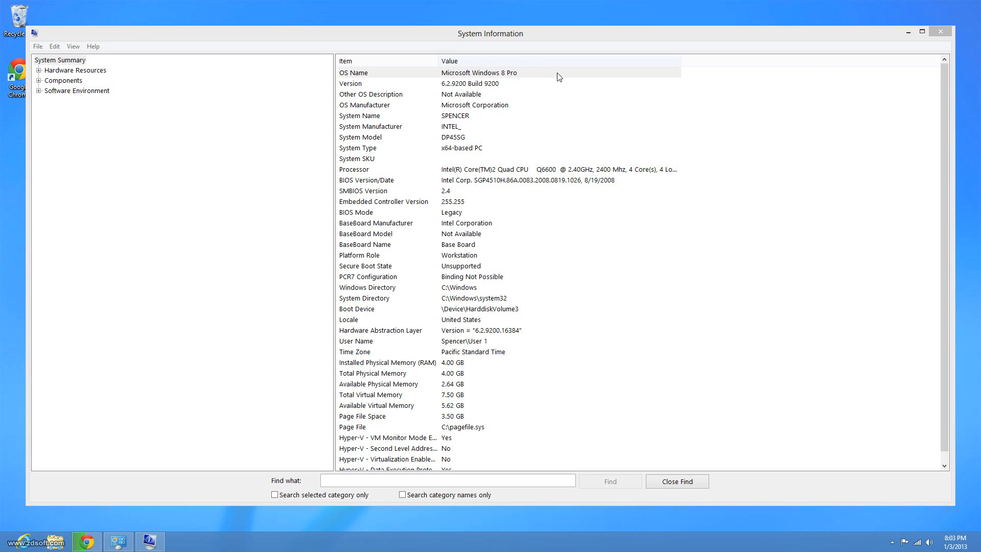
pyautogui.moveTo(774, 14)
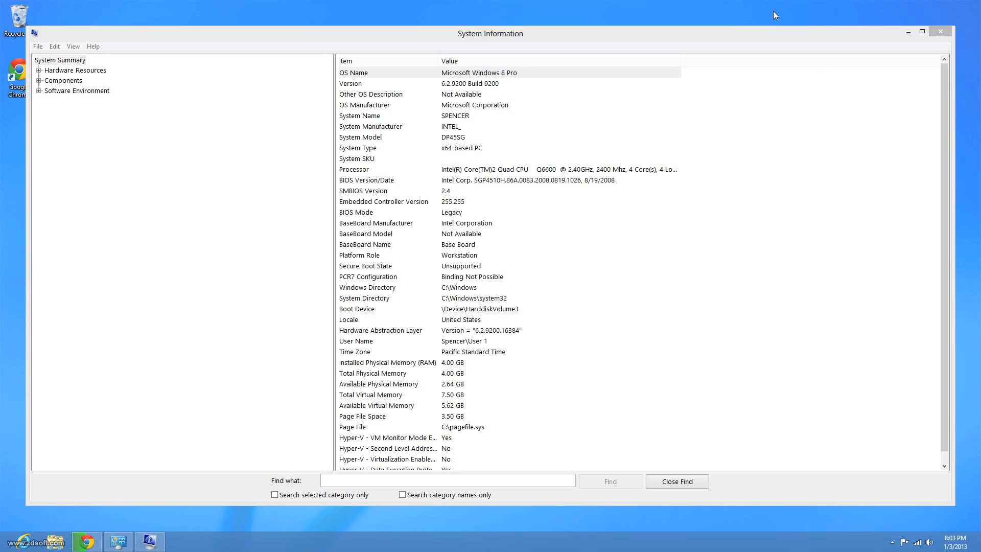
pyautogui.moveTo(502, 324)
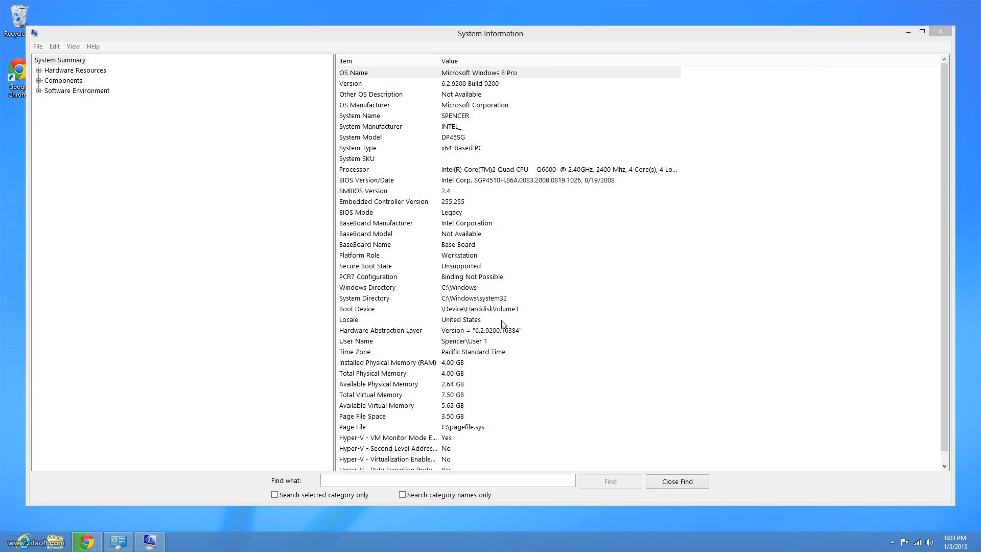
pyautogui.moveTo(926, 25)
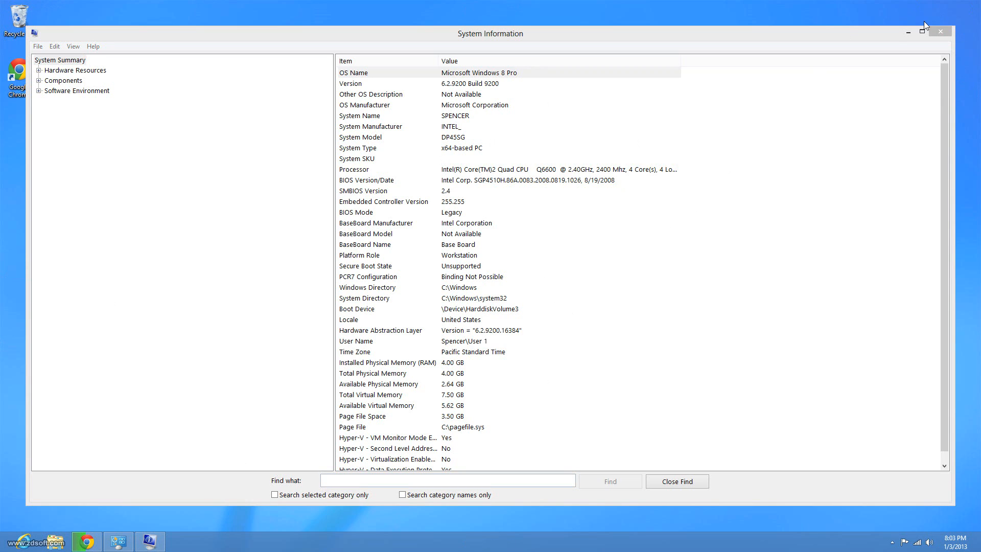
pyautogui.moveTo(778, 146)
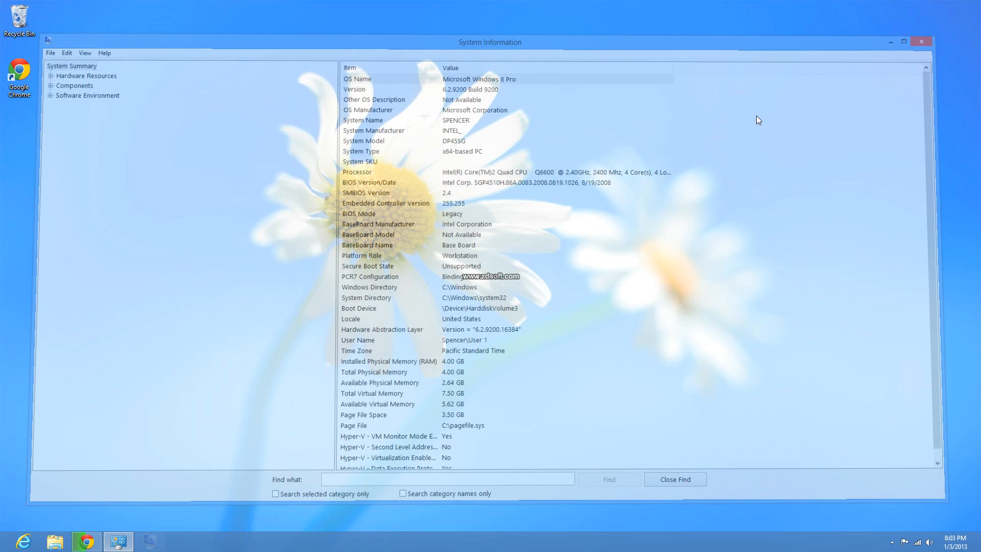
# Close System Information and then the Control Panel window, leaving the desktop clear
pyautogui.click(921, 41)
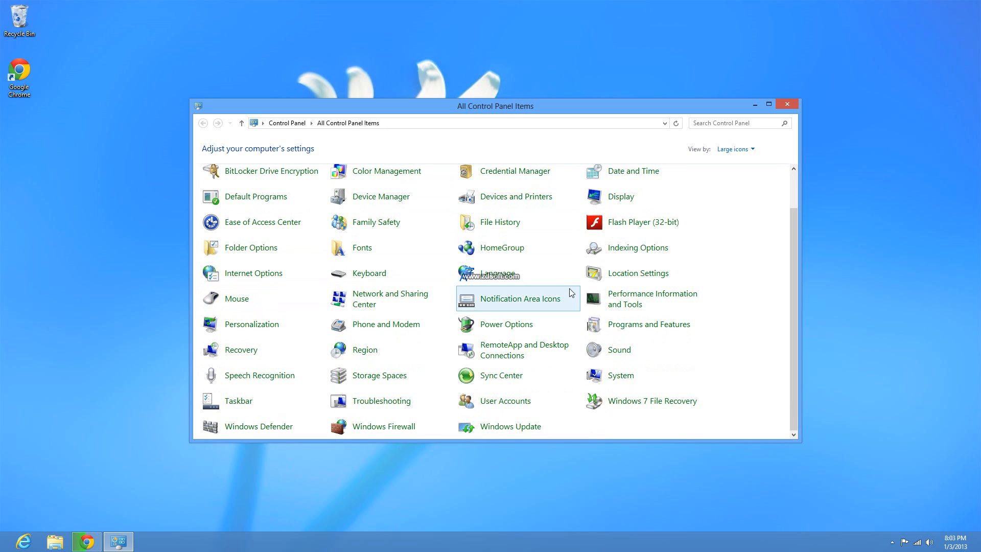
pyautogui.moveTo(440, 239)
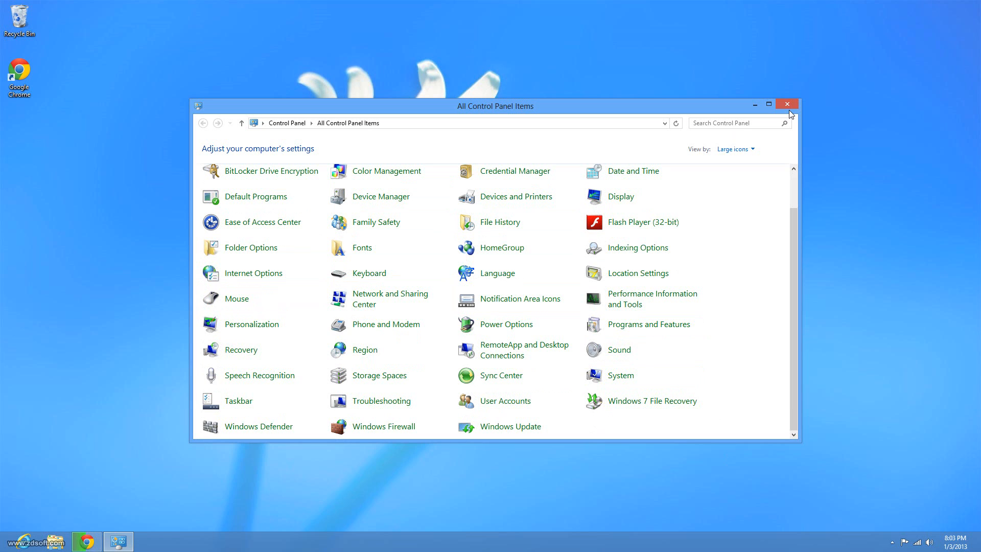
pyautogui.moveTo(236, 299)
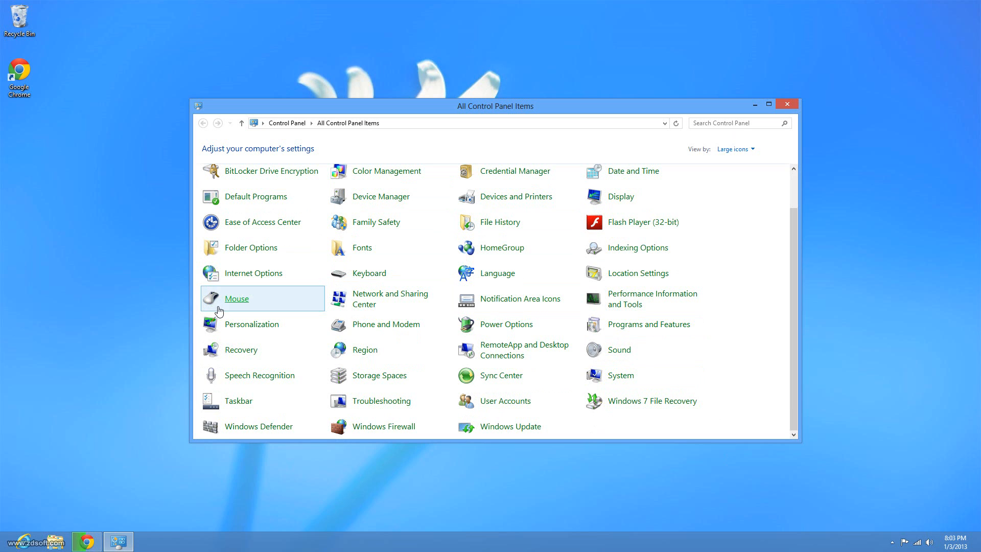
pyautogui.click(786, 104)
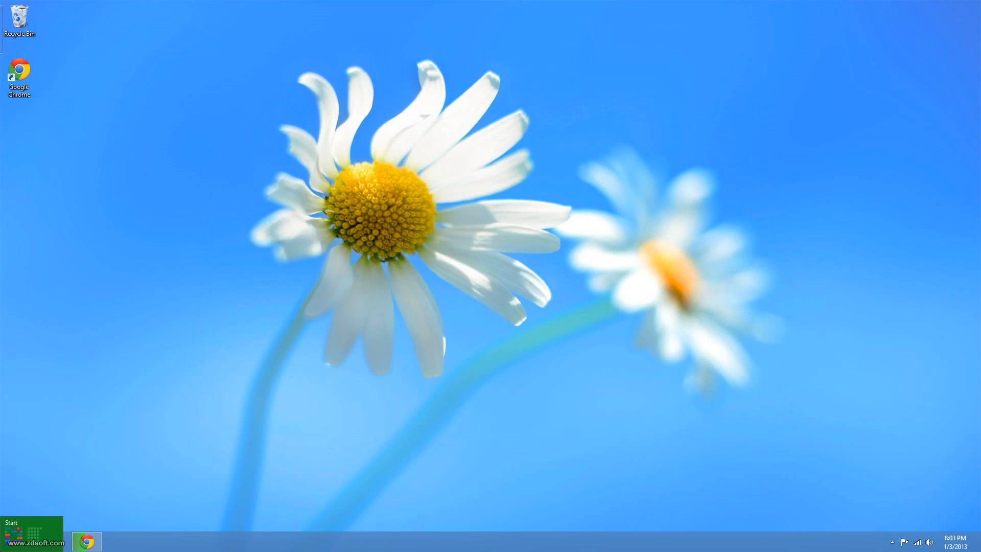
# Go to the Start screen to watch the live tiles, then come back to the desktop
pyautogui.click(18, 534)
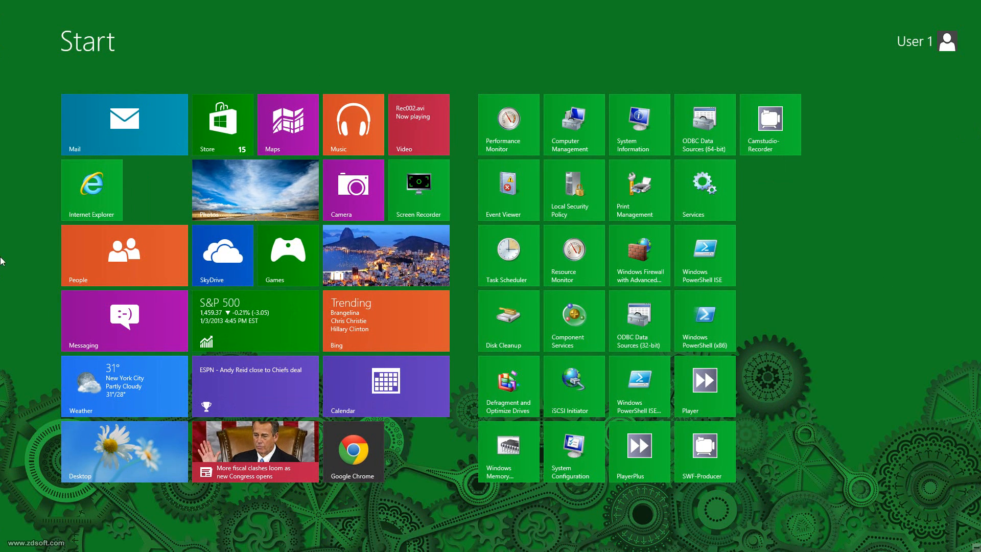
pyautogui.moveTo(22, 236)
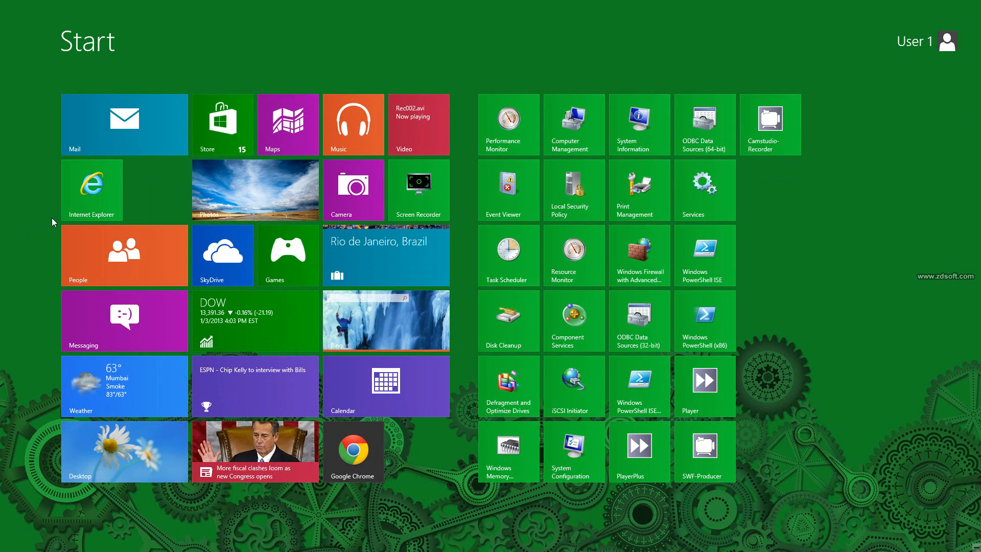
pyautogui.moveTo(162, 141)
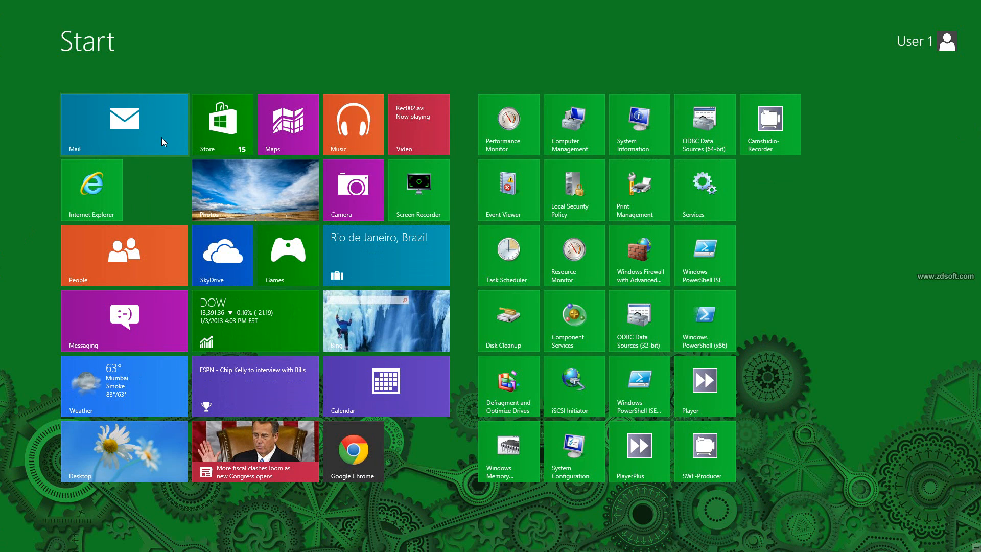
pyautogui.moveTo(824, 194)
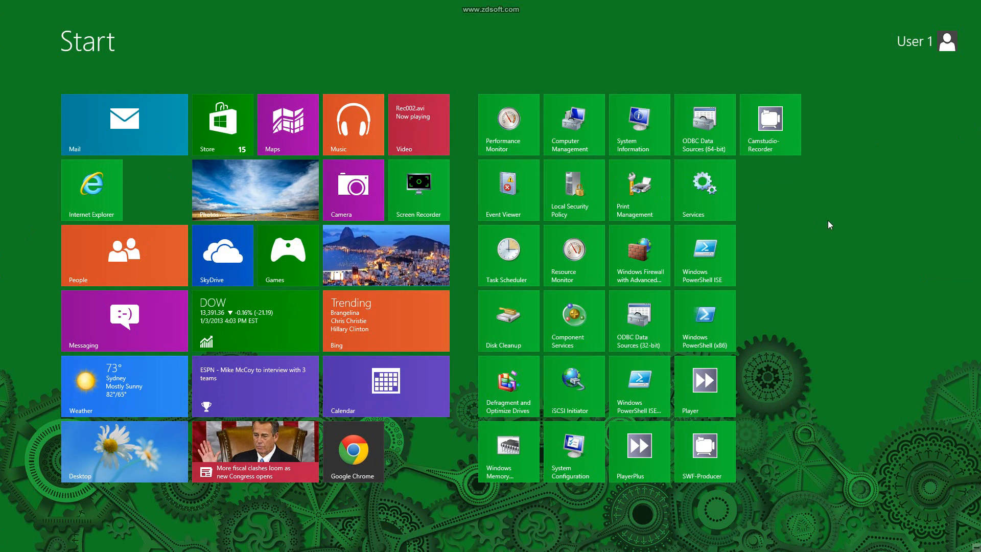
pyautogui.moveTo(838, 229)
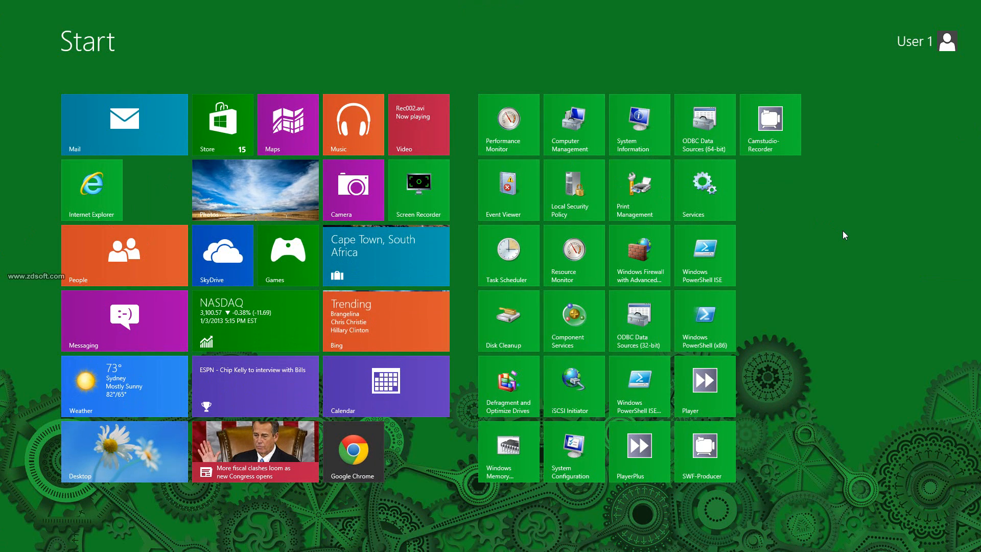
pyautogui.moveTo(33, 207)
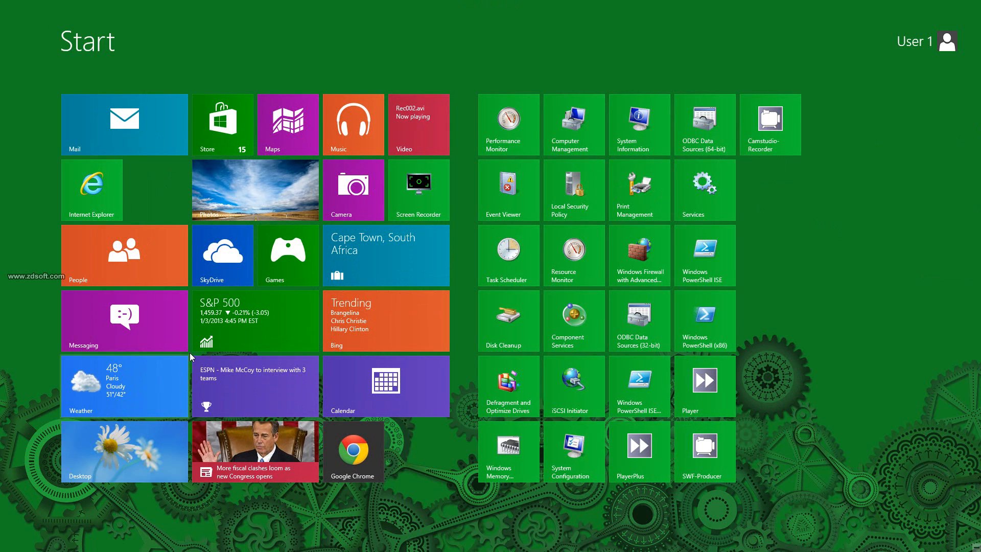
pyautogui.click(124, 450)
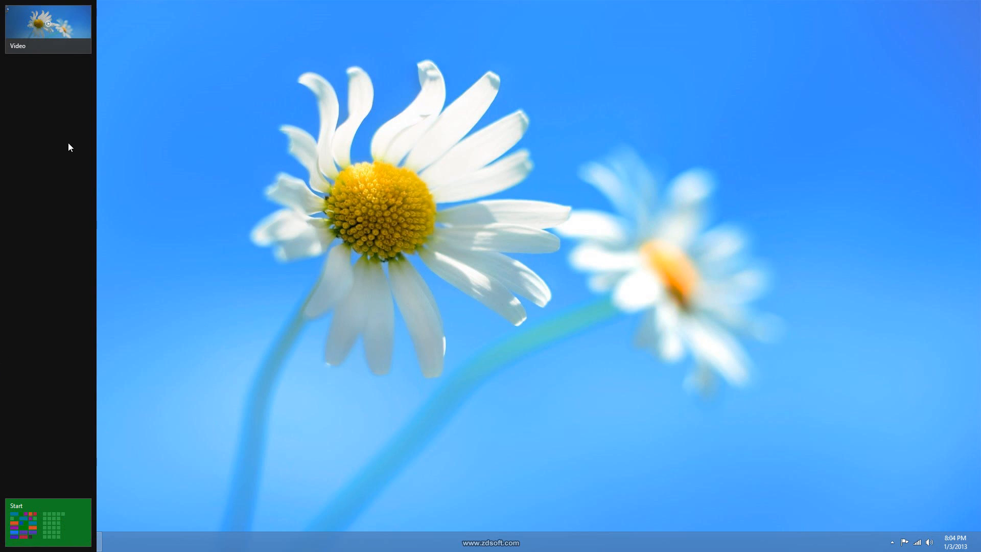
# Switch back to the daisy-wallpaper desktop from the top-left app switcher
pyautogui.rightClick(47, 24)
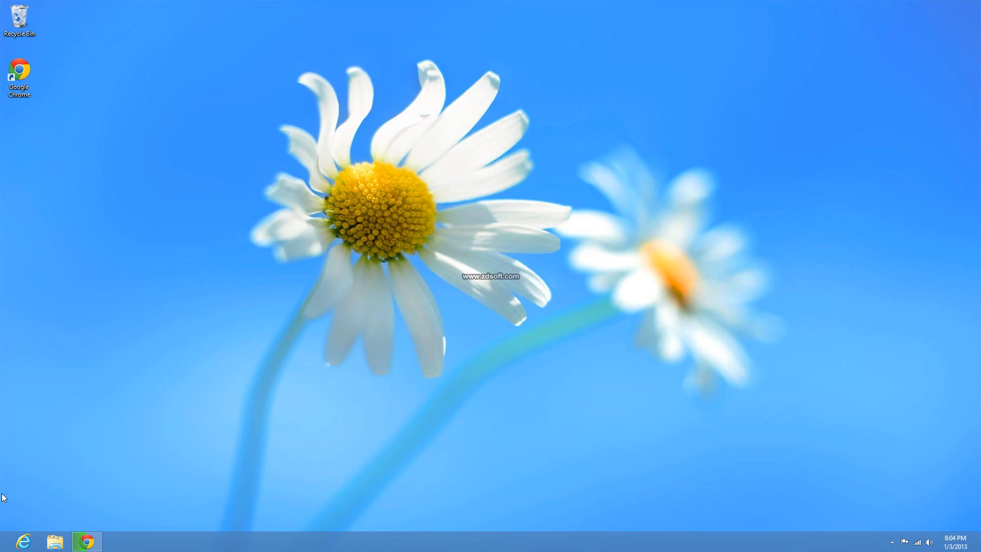
pyautogui.moveTo(6, 466)
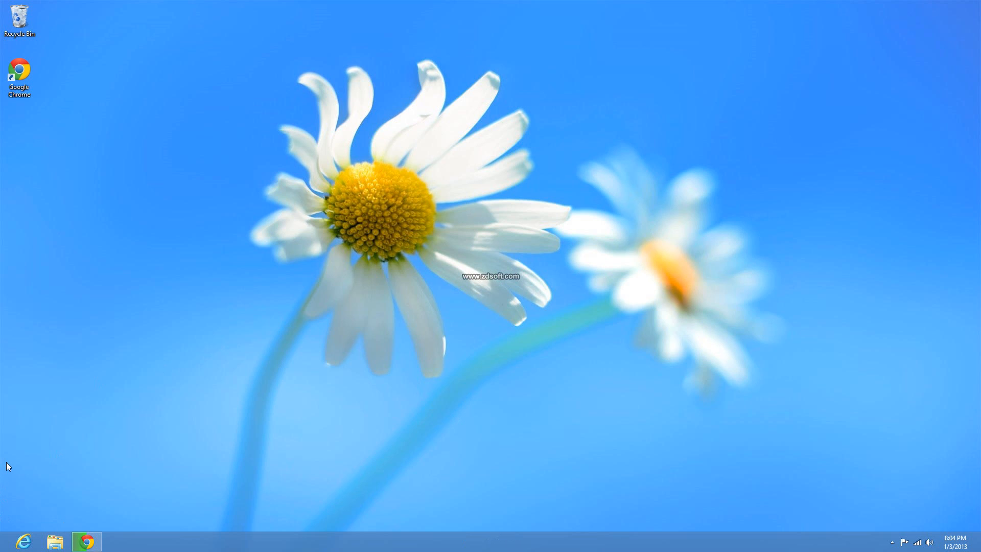
pyautogui.moveTo(156, 424)
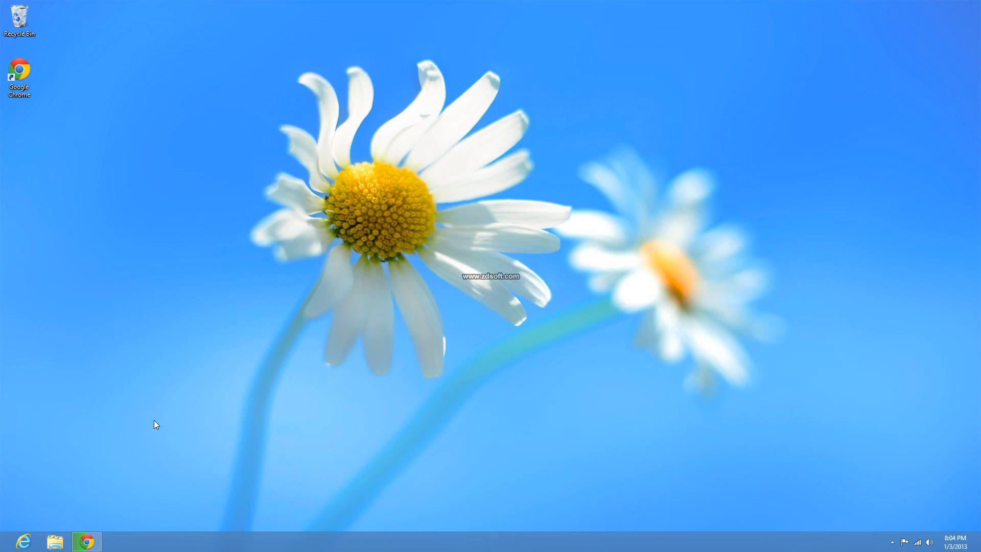
pyautogui.moveTo(682, 524)
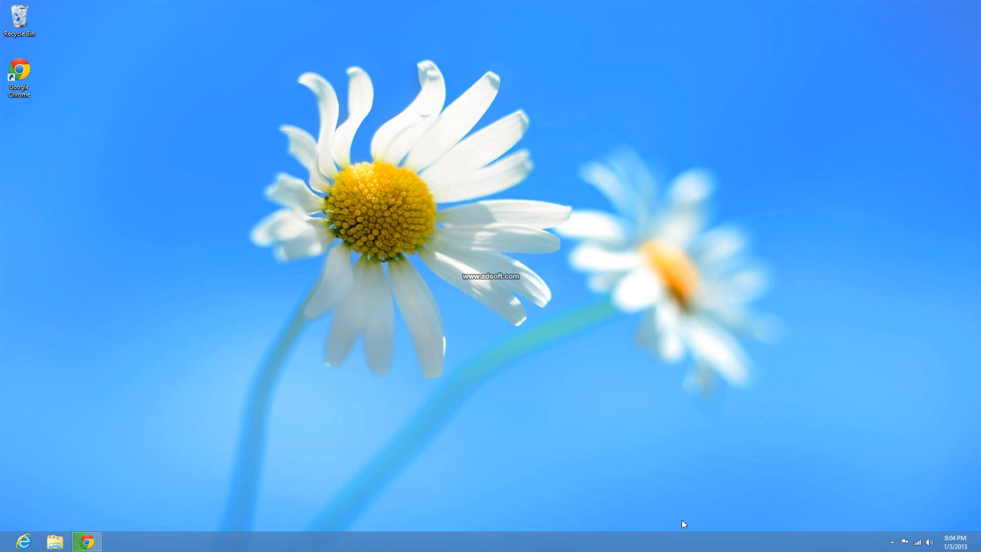
pyautogui.moveTo(3, 543)
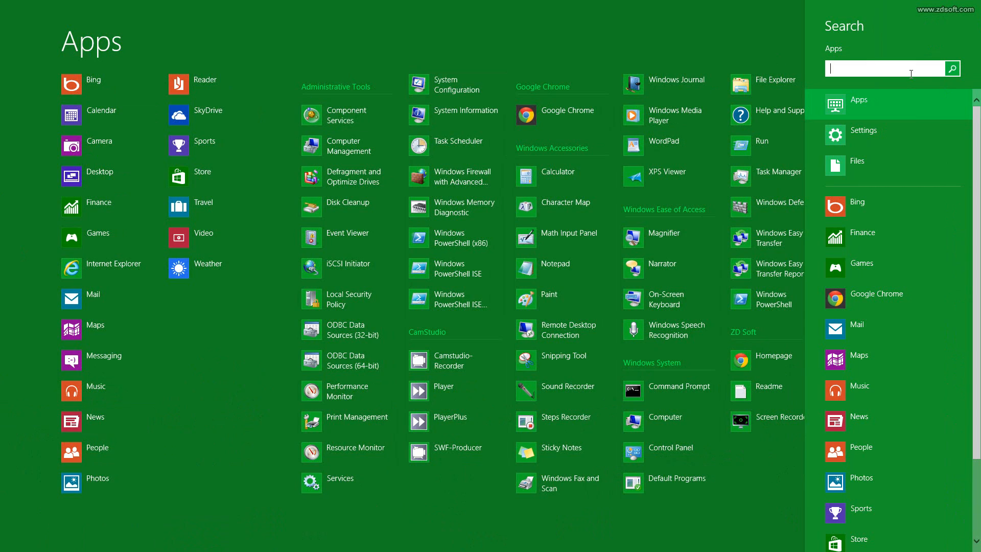
pyautogui.moveTo(467, 180)
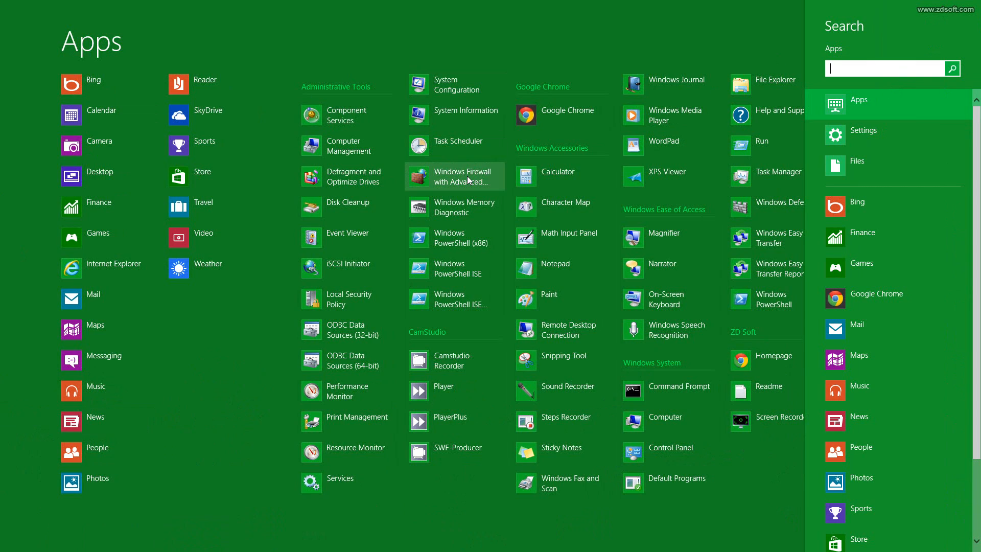
pyautogui.moveTo(150, 414)
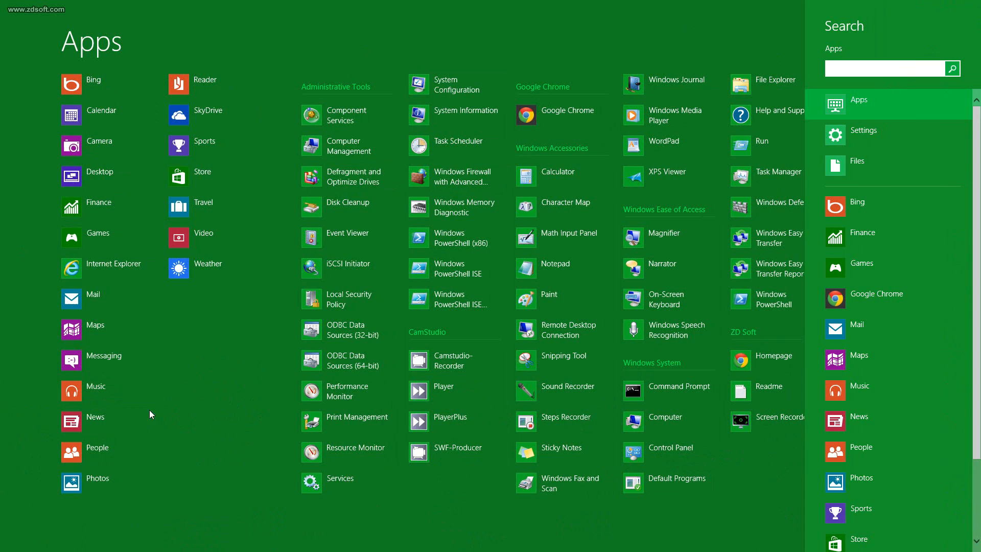
pyautogui.moveTo(929, 208)
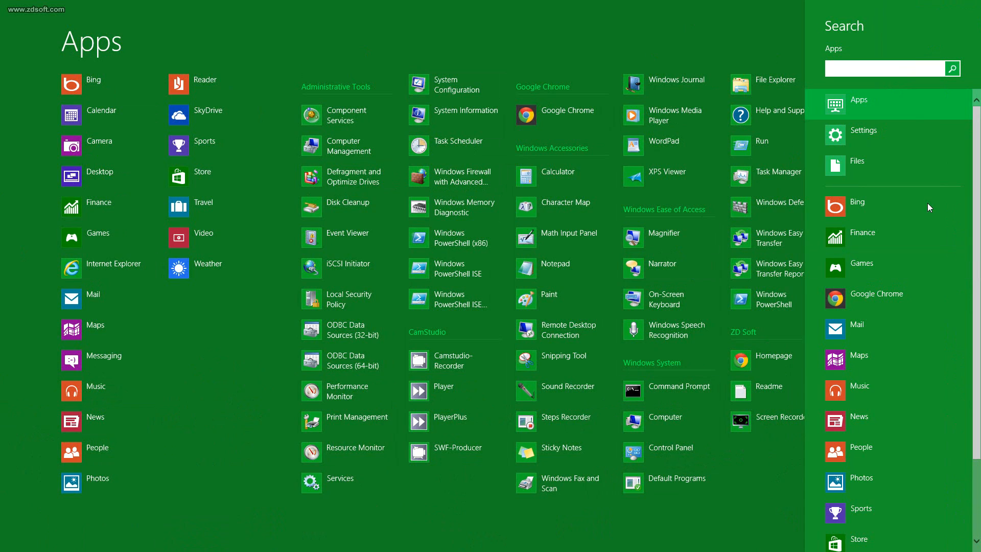
pyautogui.moveTo(899, 63)
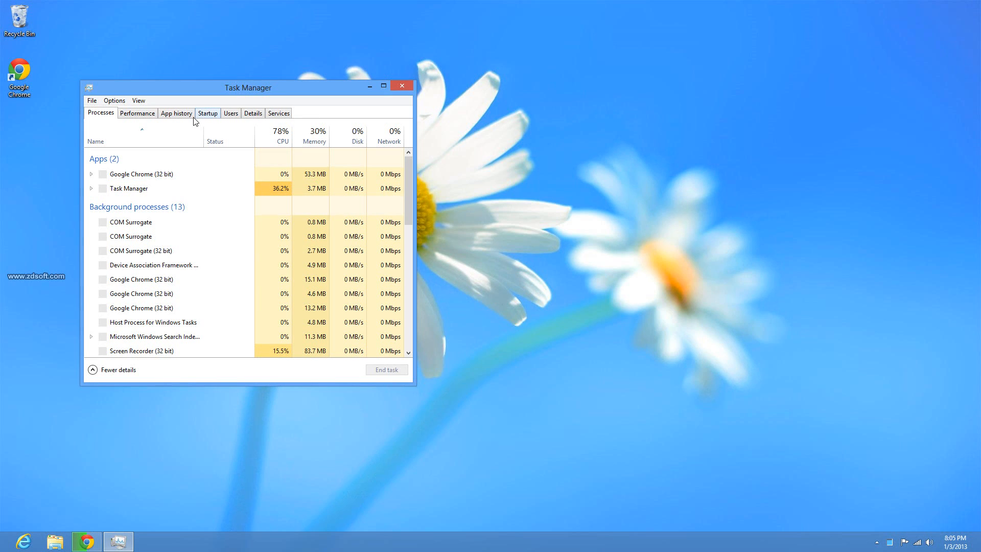
# Review the Performance overview, then the Memory and Disk 0 usage details
pyautogui.click(137, 113)
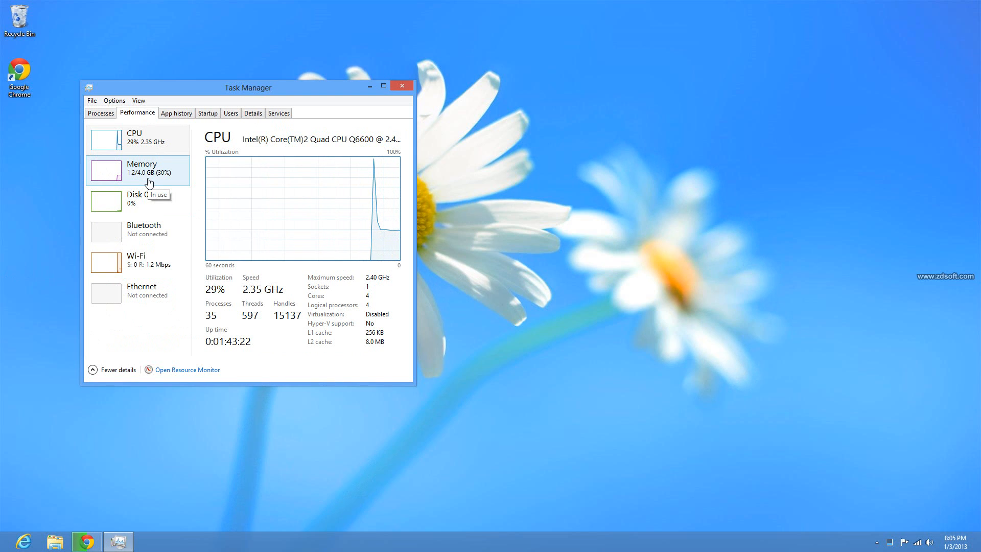
pyautogui.click(138, 170)
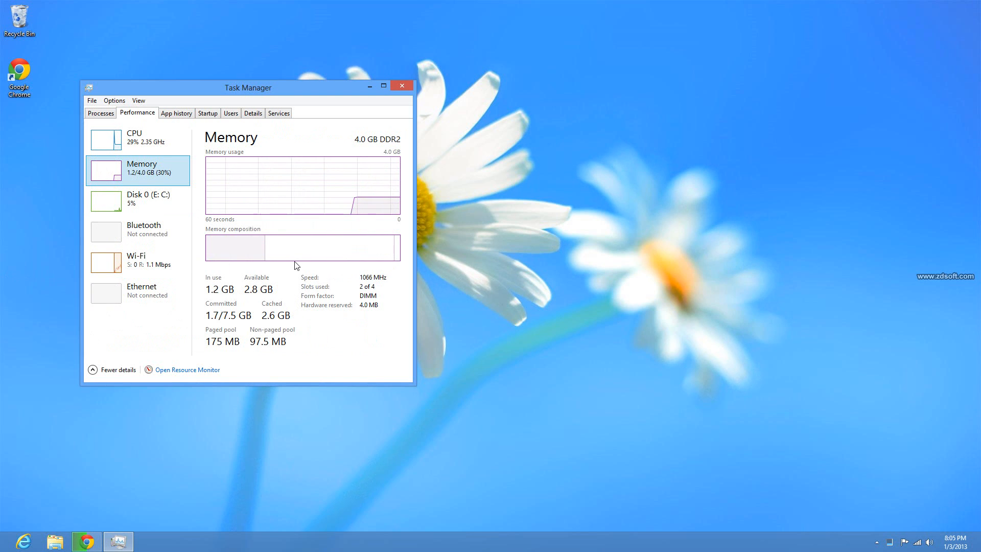
pyautogui.moveTo(224, 330)
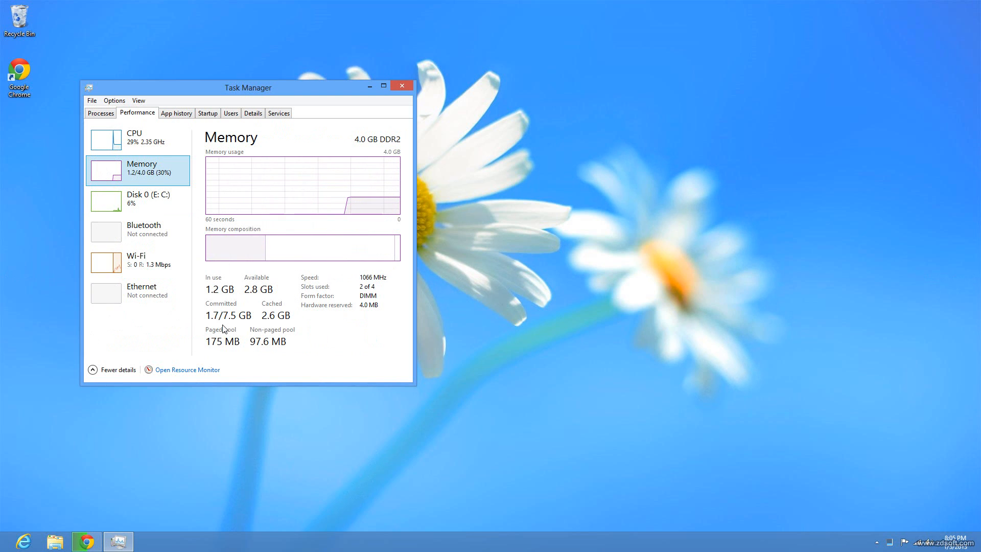
pyautogui.moveTo(201, 453)
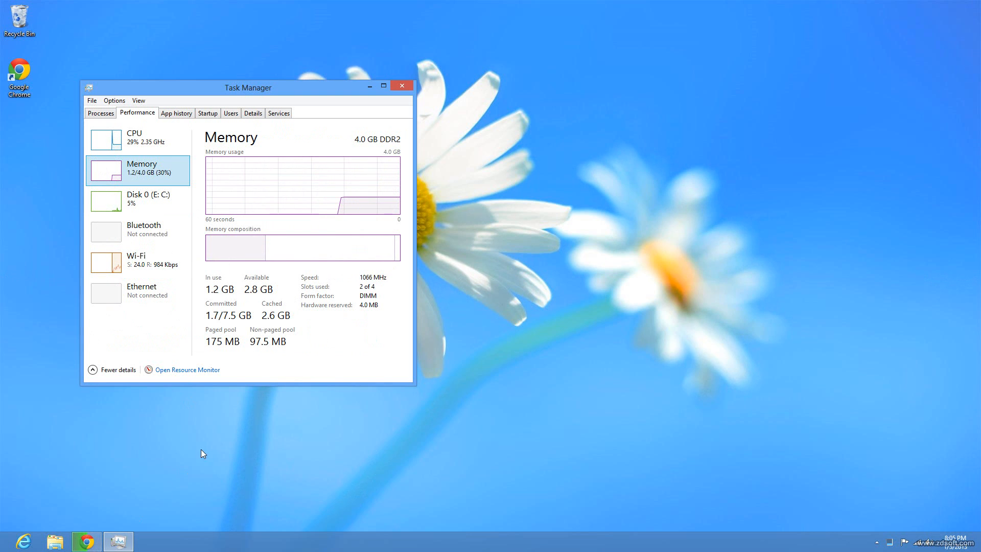
pyautogui.moveTo(181, 204)
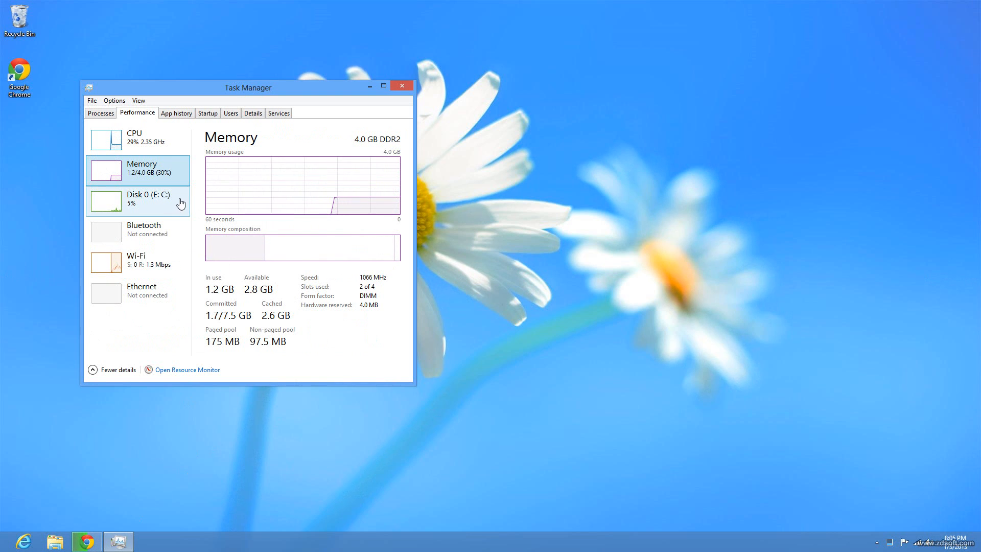
pyautogui.moveTo(39, 540)
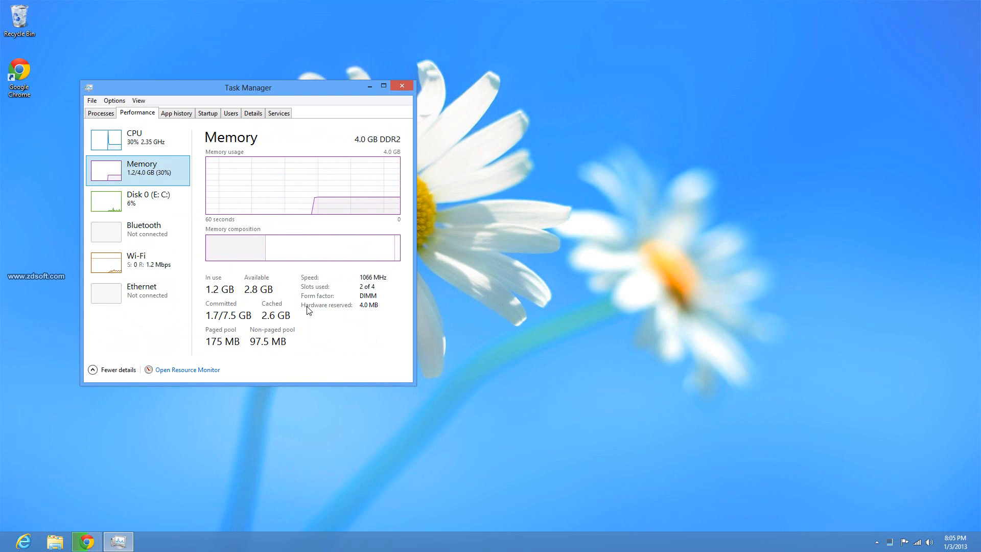
pyautogui.moveTo(419, 182)
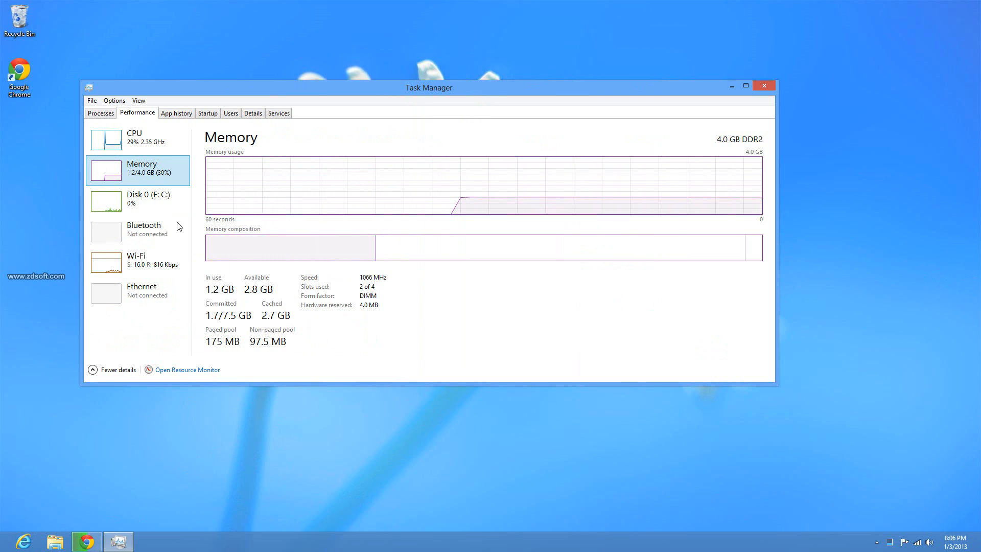
pyautogui.click(138, 200)
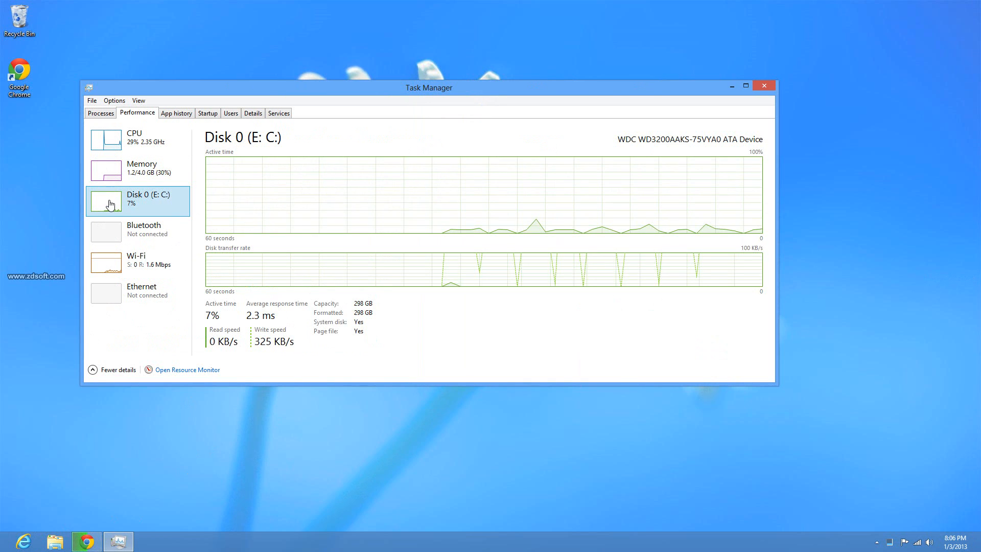
# Check App history and the Processes list, then close Task Manager
pyautogui.click(176, 113)
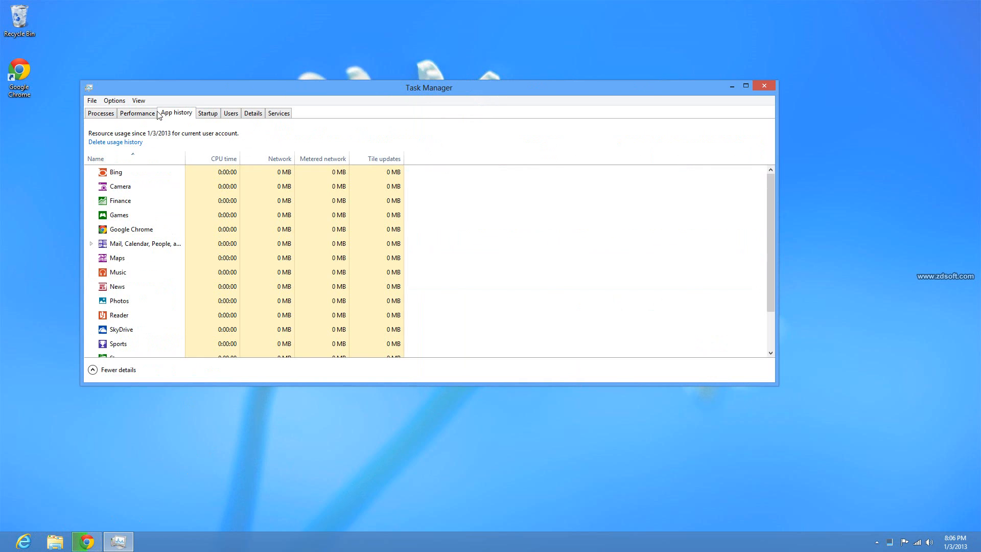
pyautogui.click(100, 114)
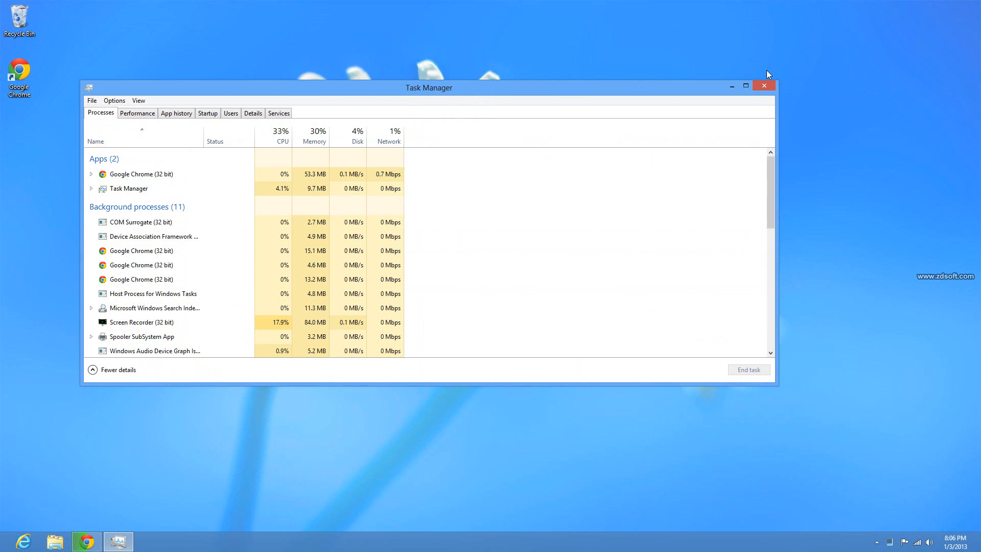
pyautogui.click(764, 86)
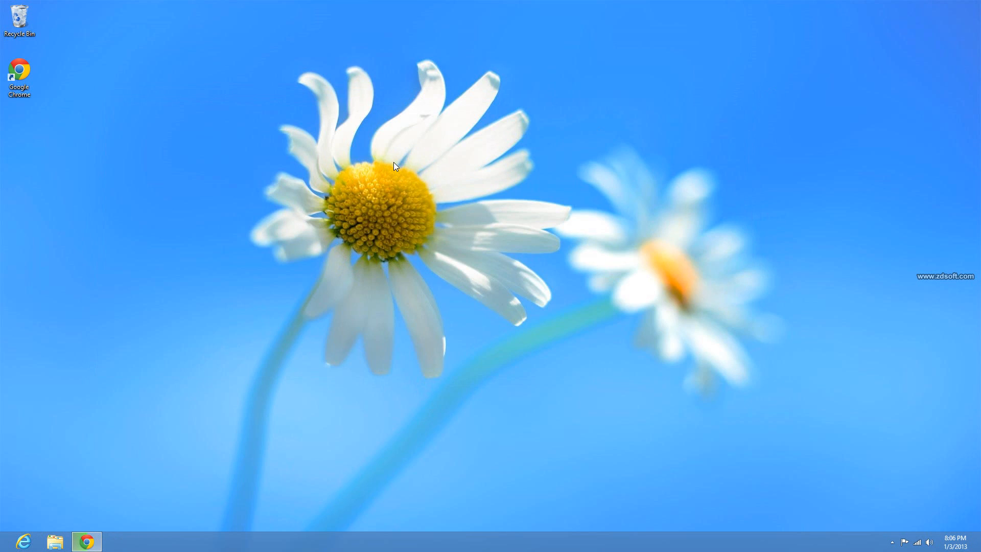
pyautogui.moveTo(86, 541)
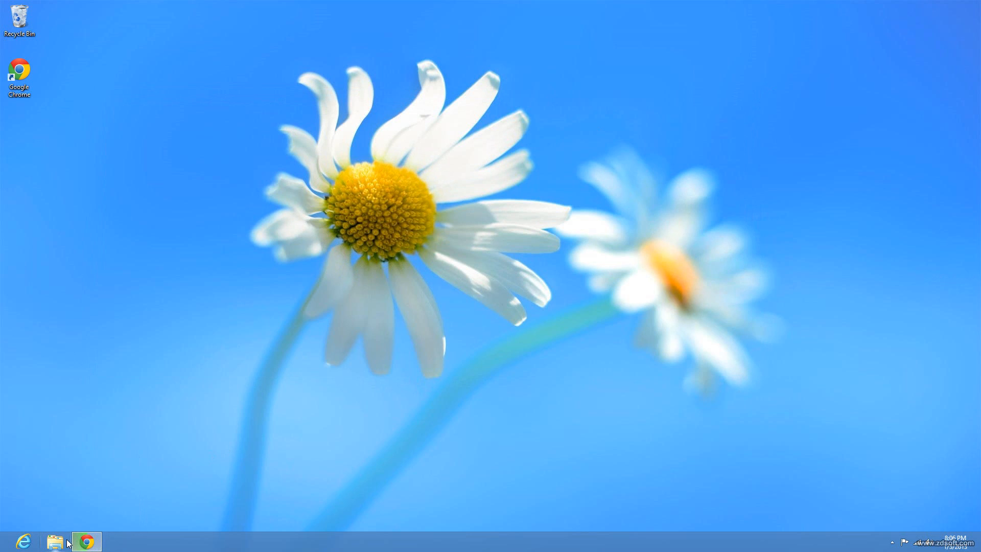
pyautogui.moveTo(86, 541)
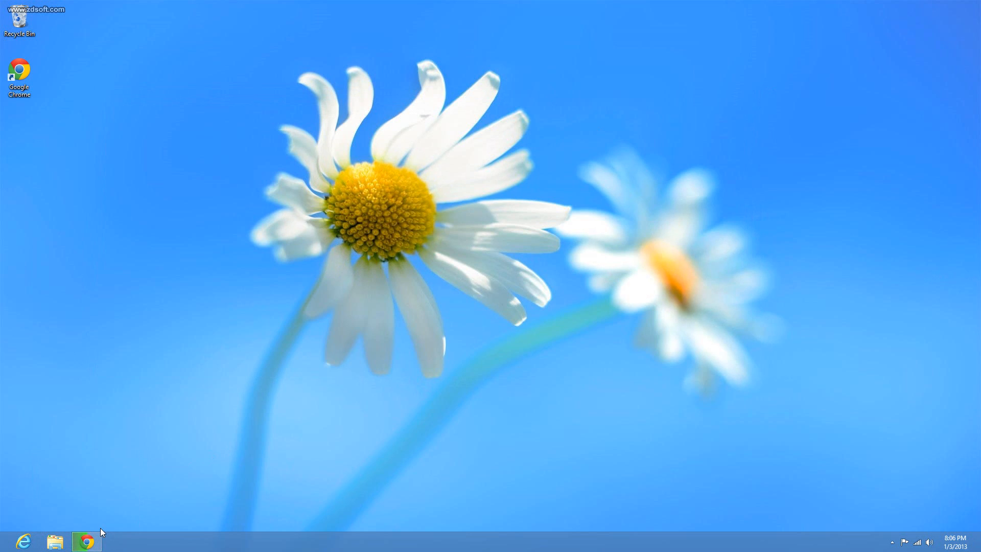
pyautogui.moveTo(369, 538)
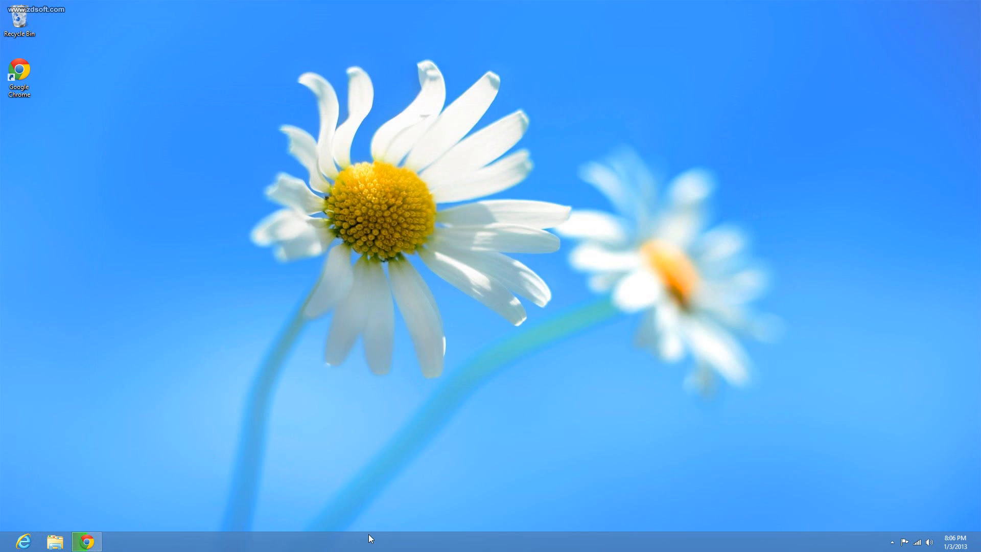
pyautogui.moveTo(392, 489)
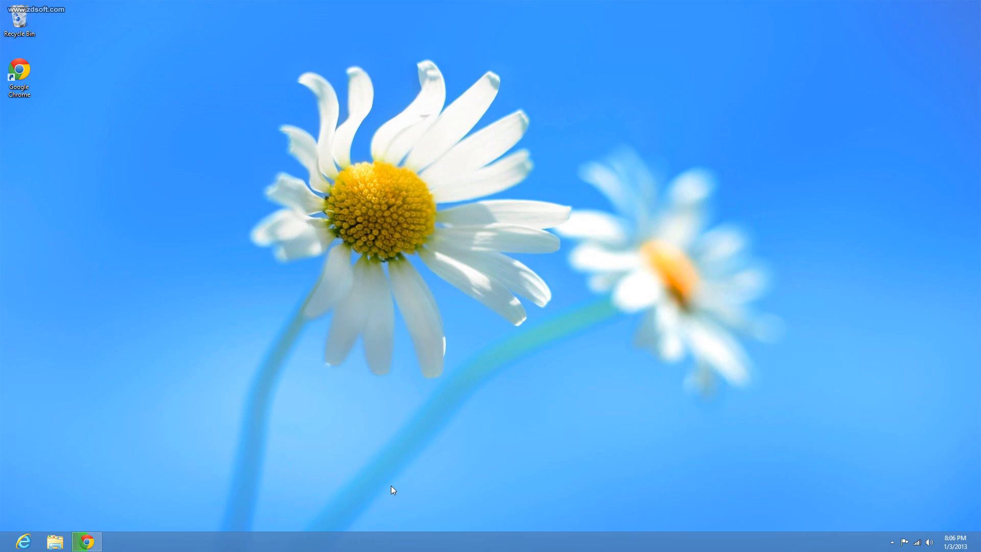